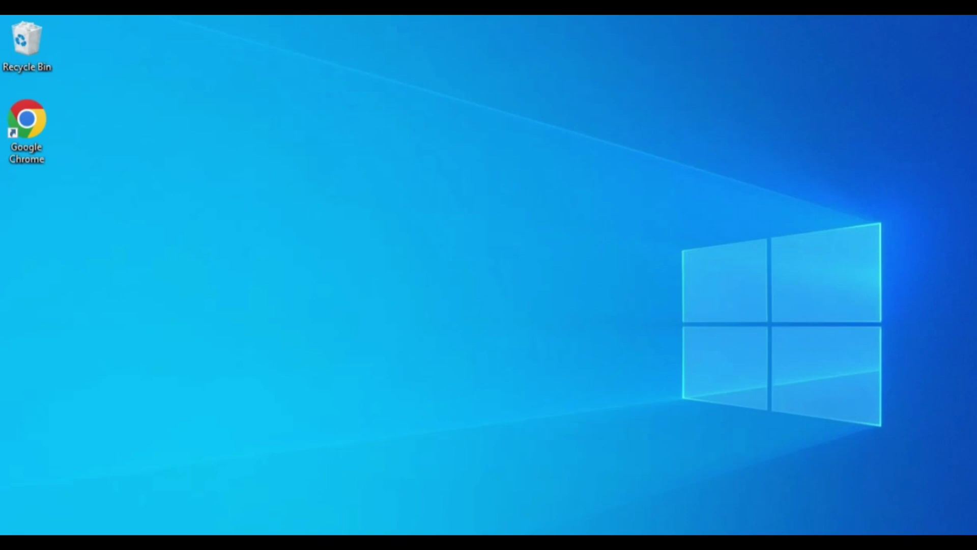
mouse_move(582, 417)
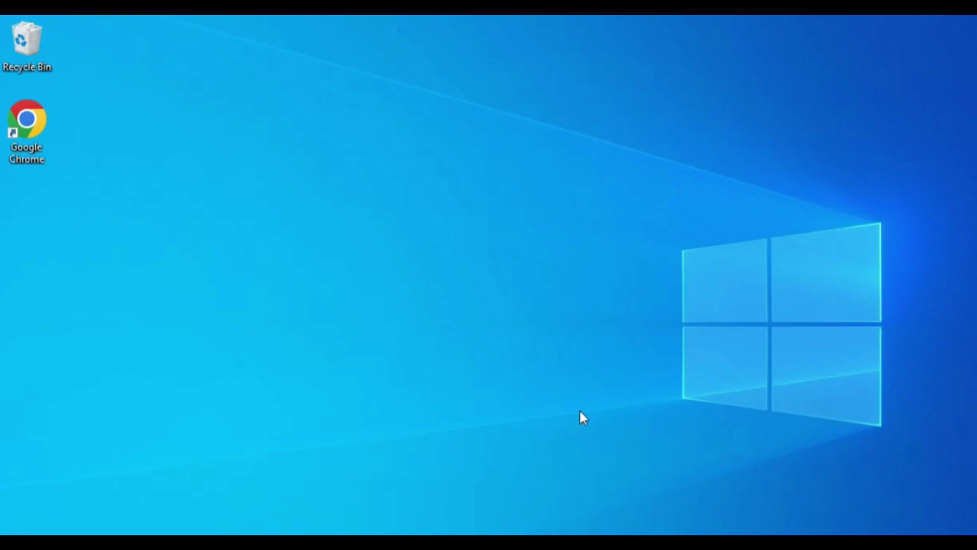
mouse_move(565, 424)
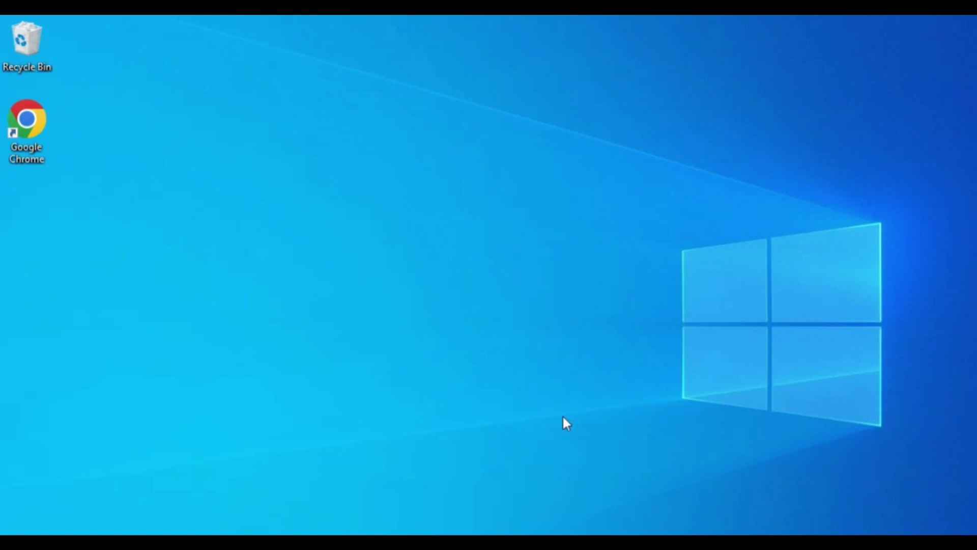
mouse_move(556, 432)
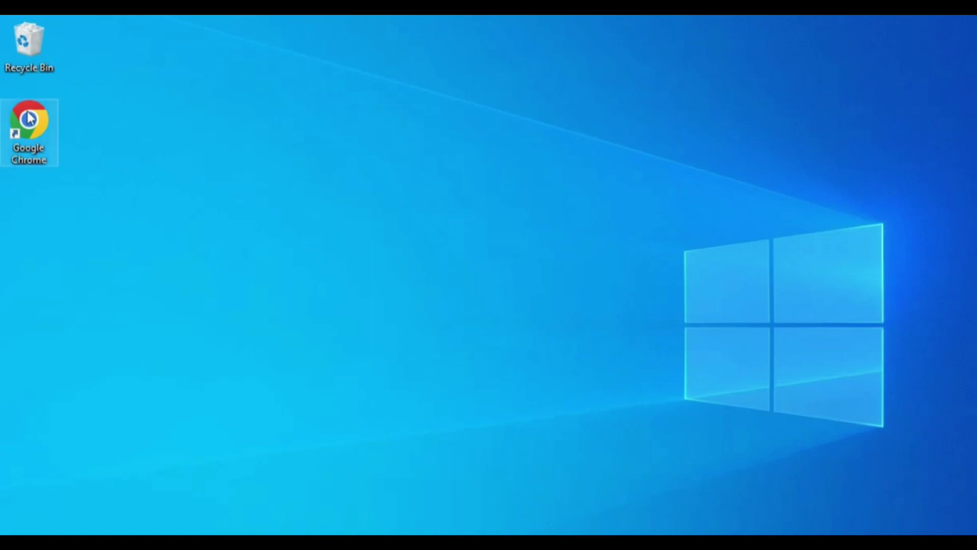
Step: Launch Chrome, search for anaconda and go to the anaconda.com result
double_click(28, 133)
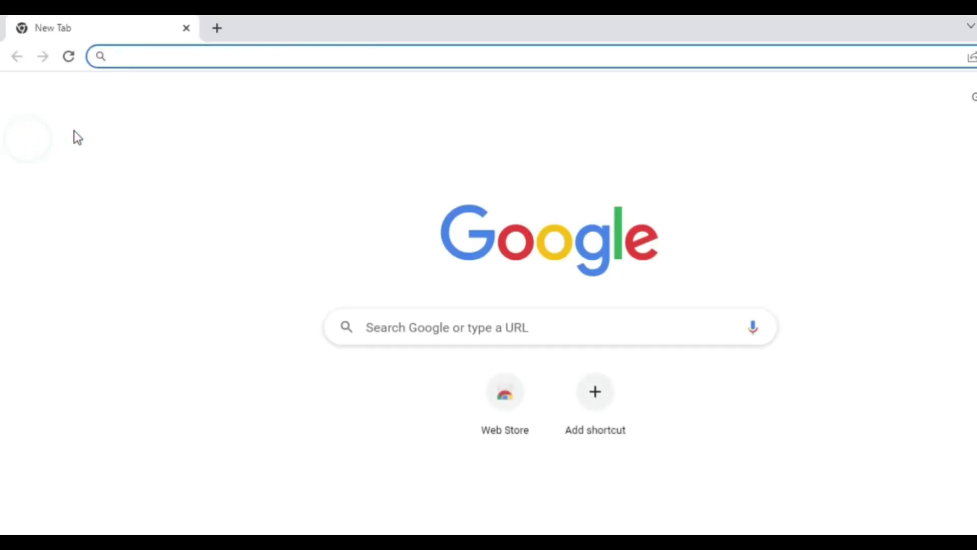
type("anaconda")
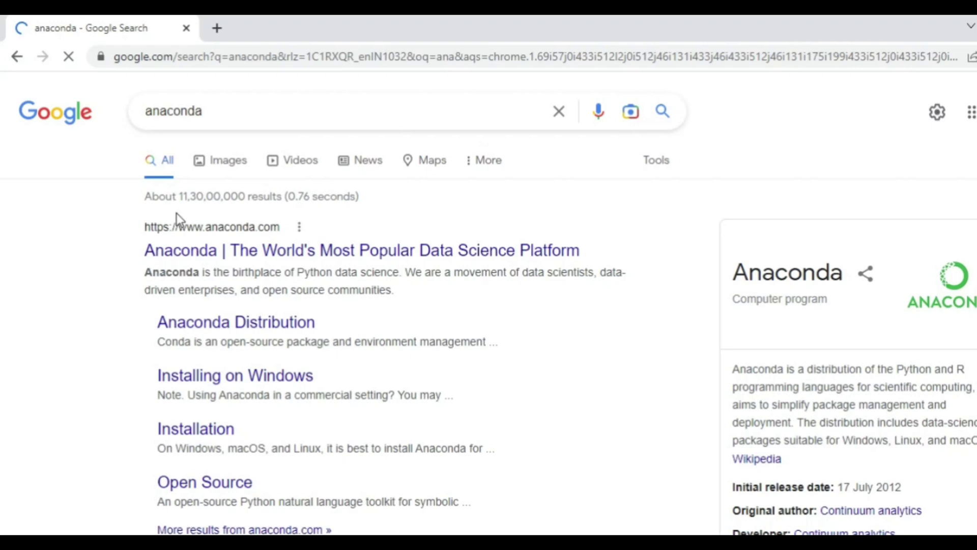
mouse_move(239, 243)
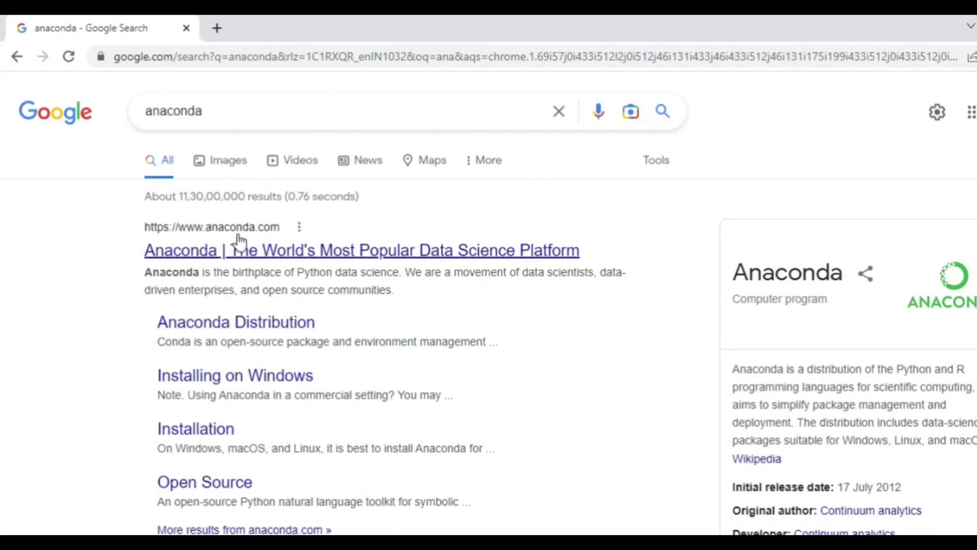
mouse_move(239, 244)
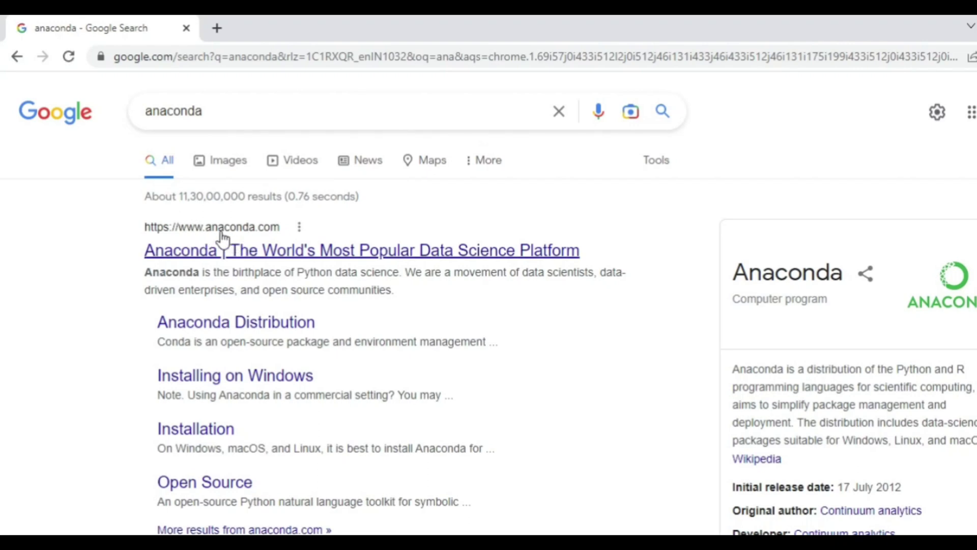
left_click(181, 250)
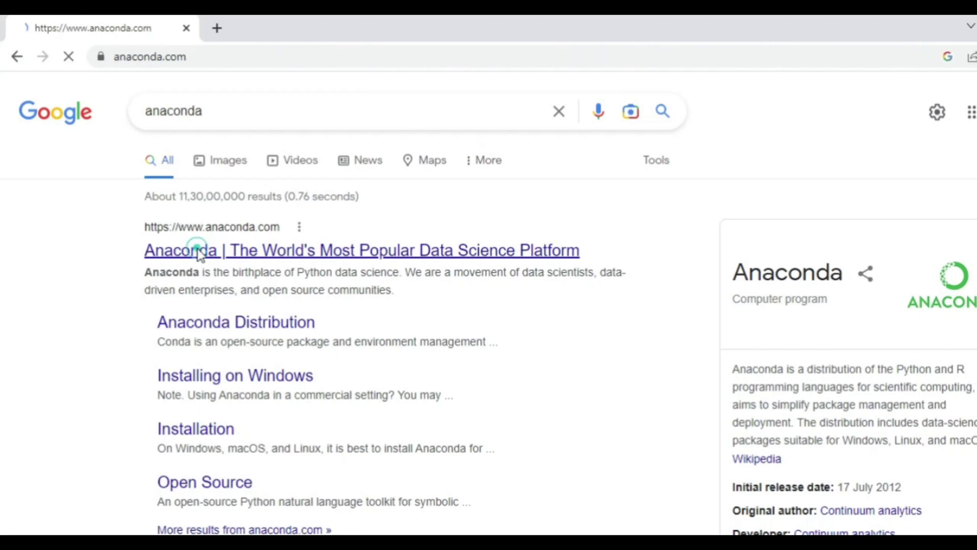
Step: Navigate the Anaconda site menu to its Pricing page
left_click(362, 250)
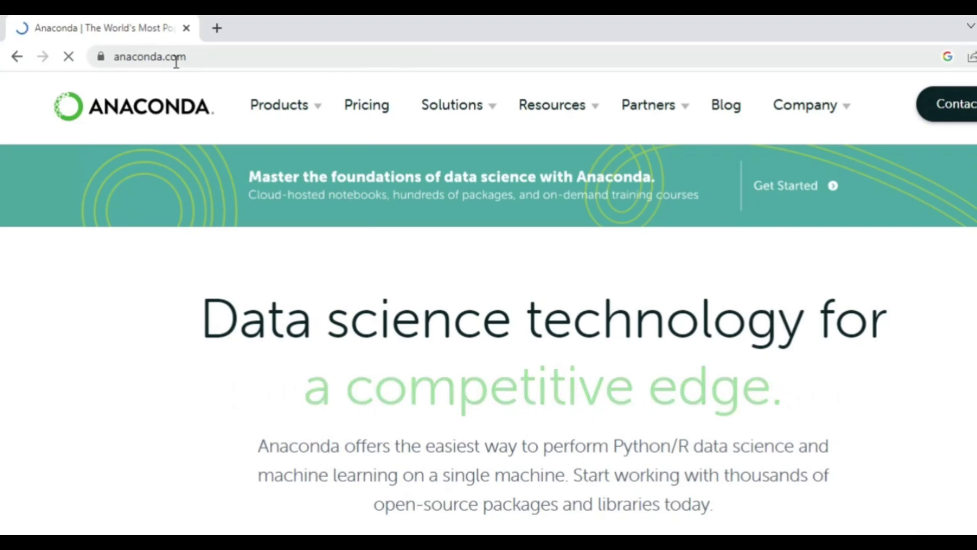
left_click(278, 105)
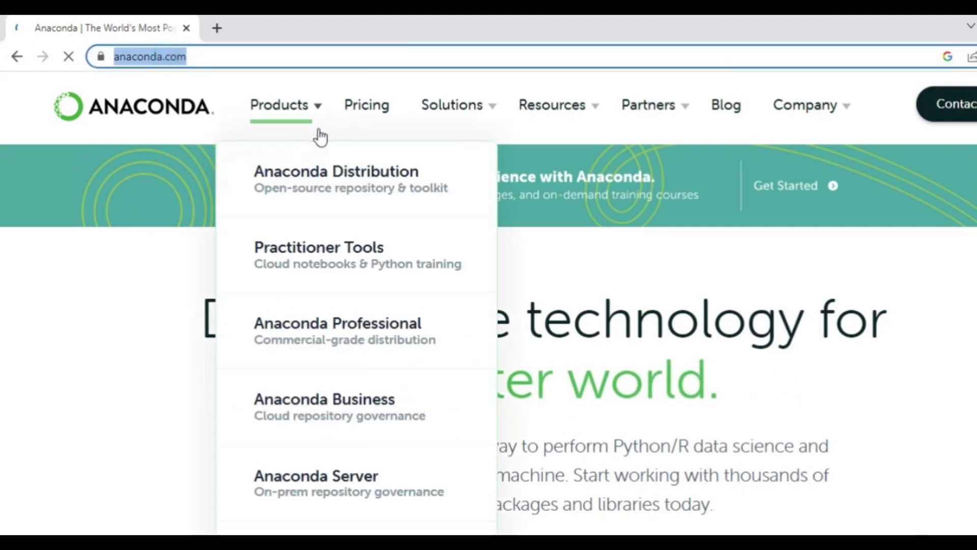
left_click(366, 105)
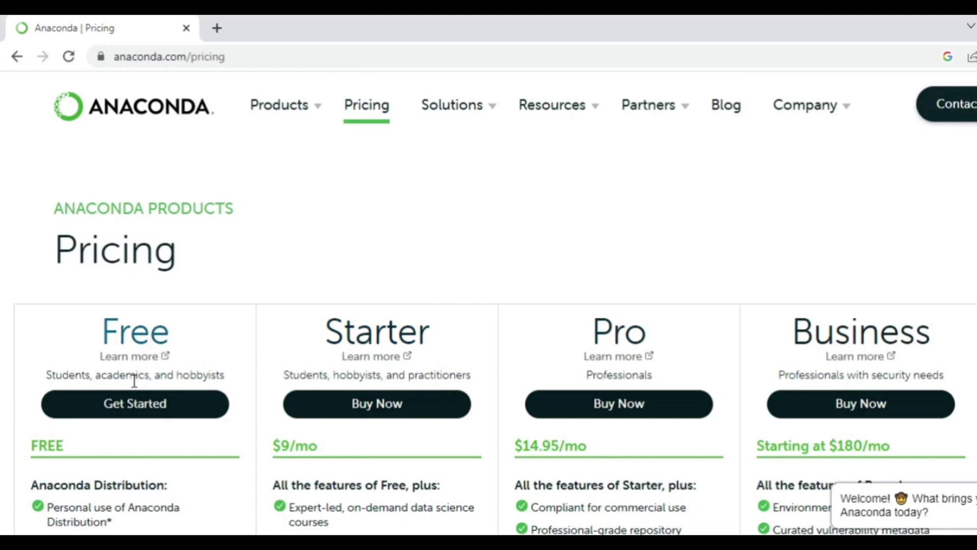
Step: Download the 64-bit Windows installer from the Anaconda Distribution page and start its setup
left_click(134, 403)
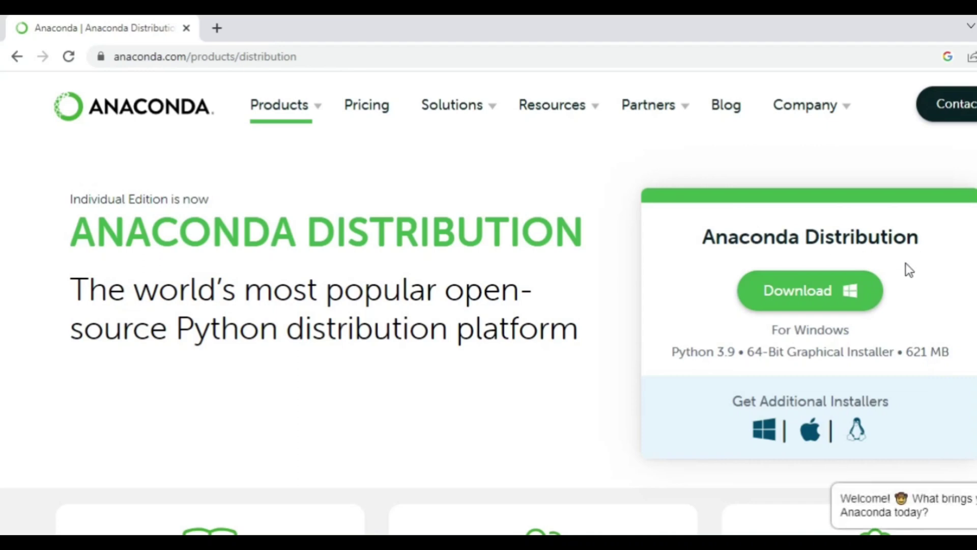
mouse_move(853, 436)
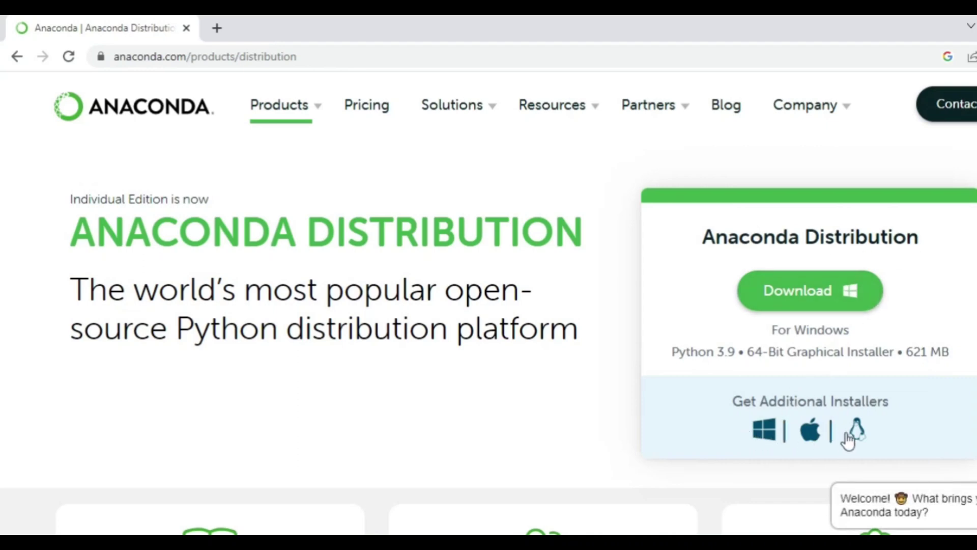
mouse_move(838, 310)
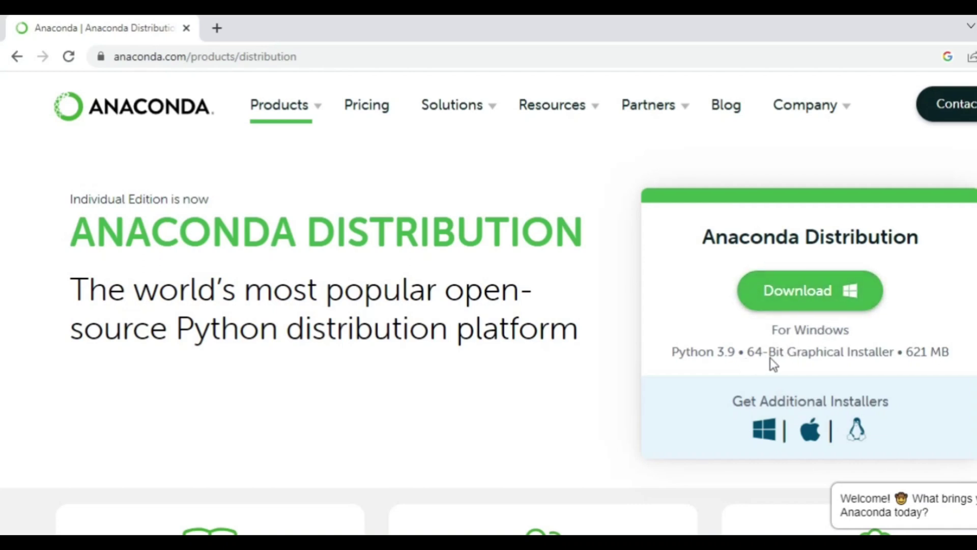
mouse_move(816, 340)
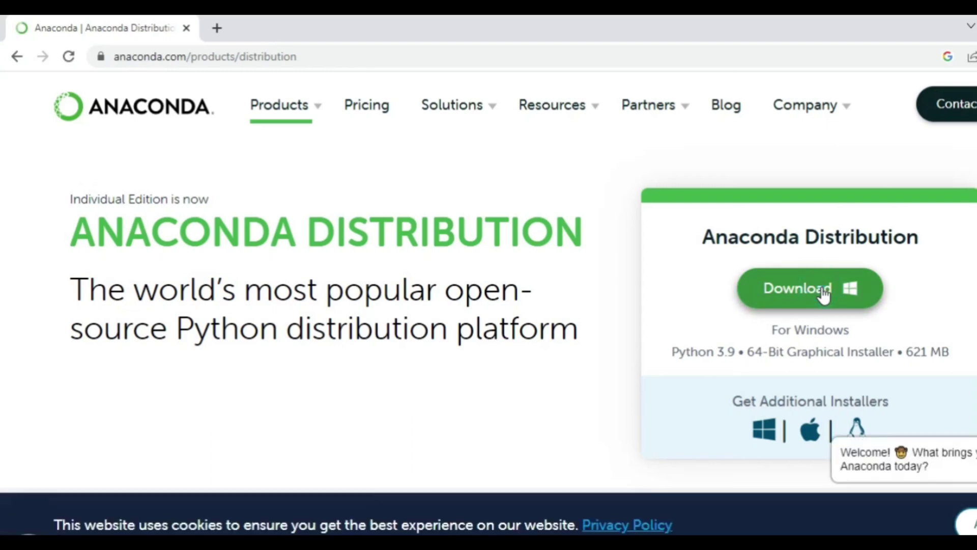
left_click(798, 288)
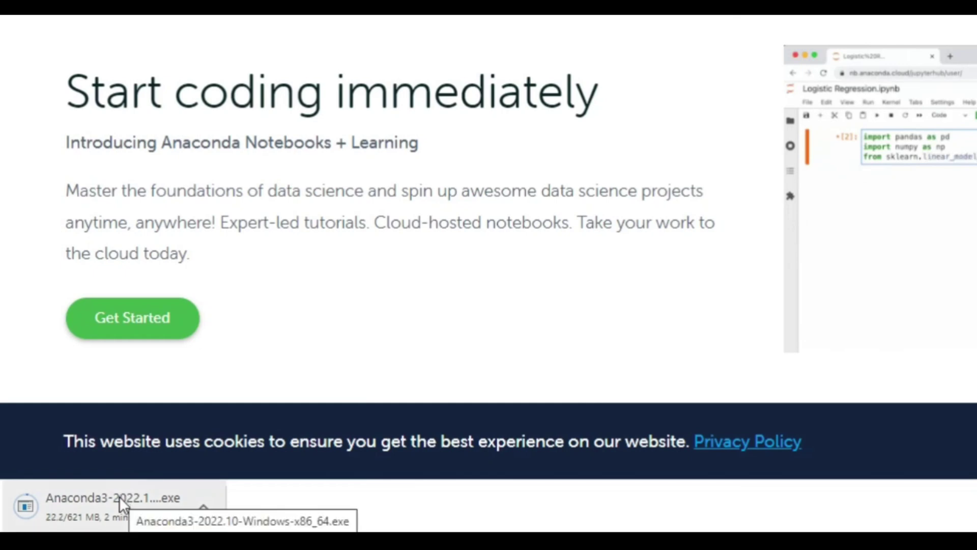
mouse_move(84, 527)
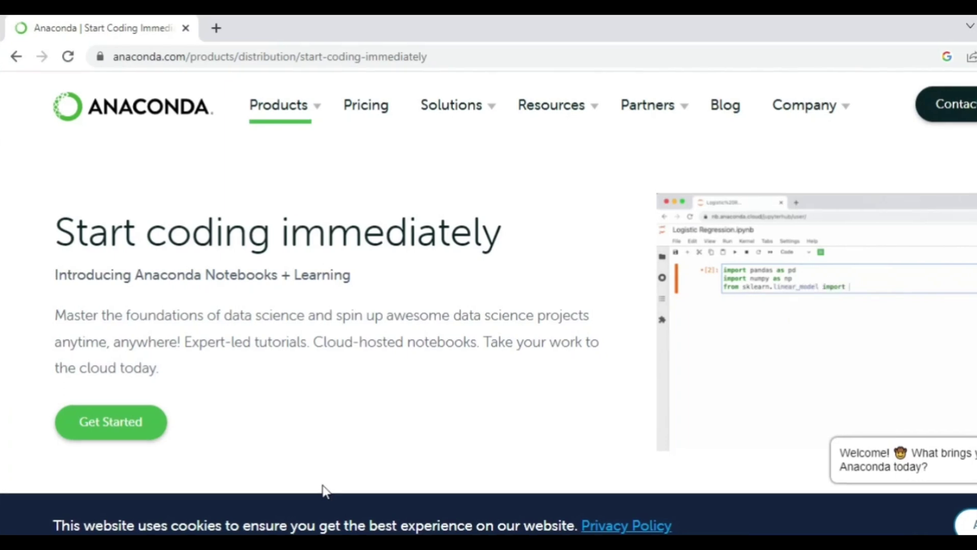
type("LogisticRegres")
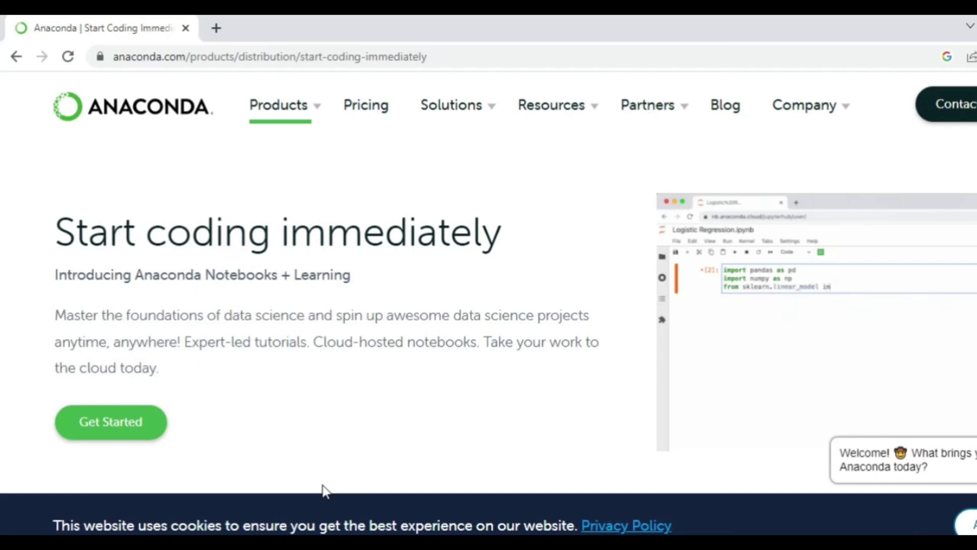
type("import Logistic")
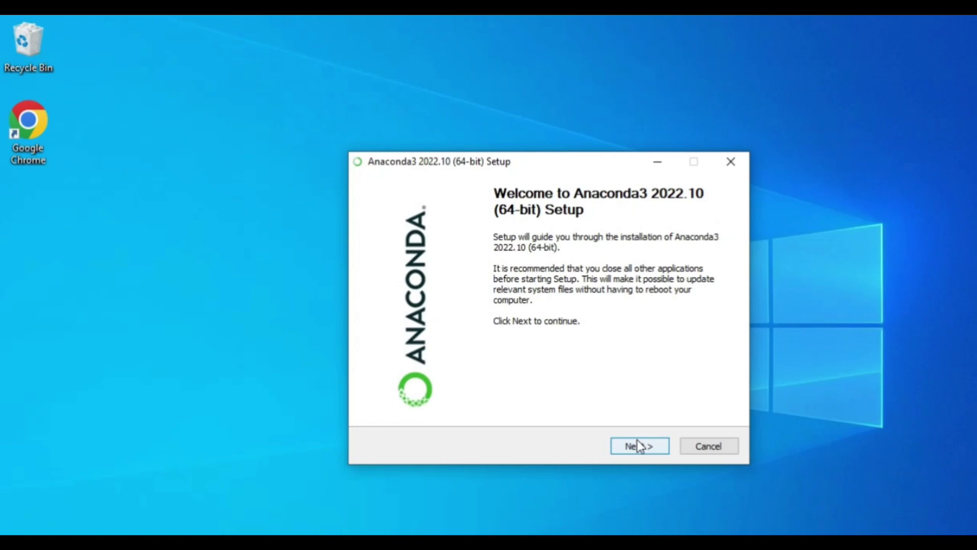
Step: Accept the license, choose All Users installation and approve the admin prompt
left_click(638, 446)
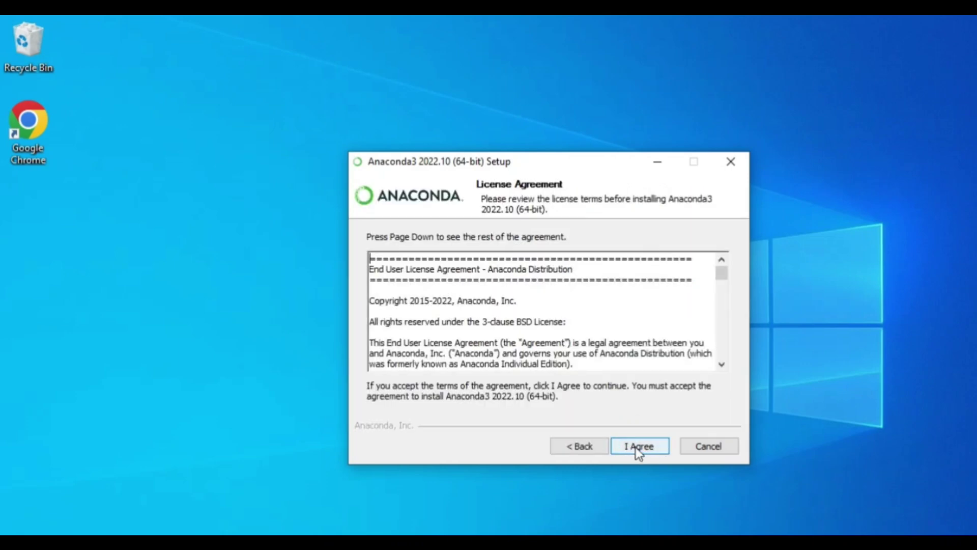
left_click(638, 445)
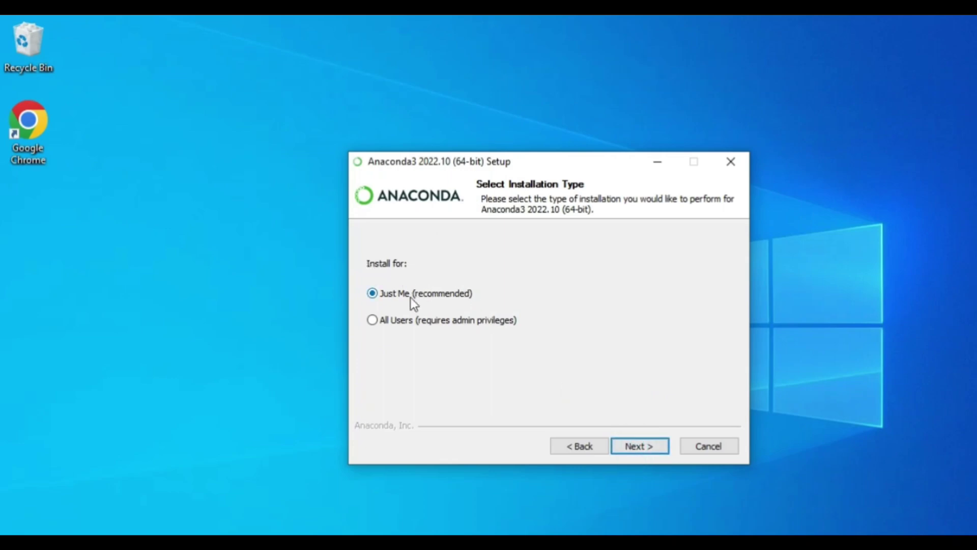
mouse_move(467, 330)
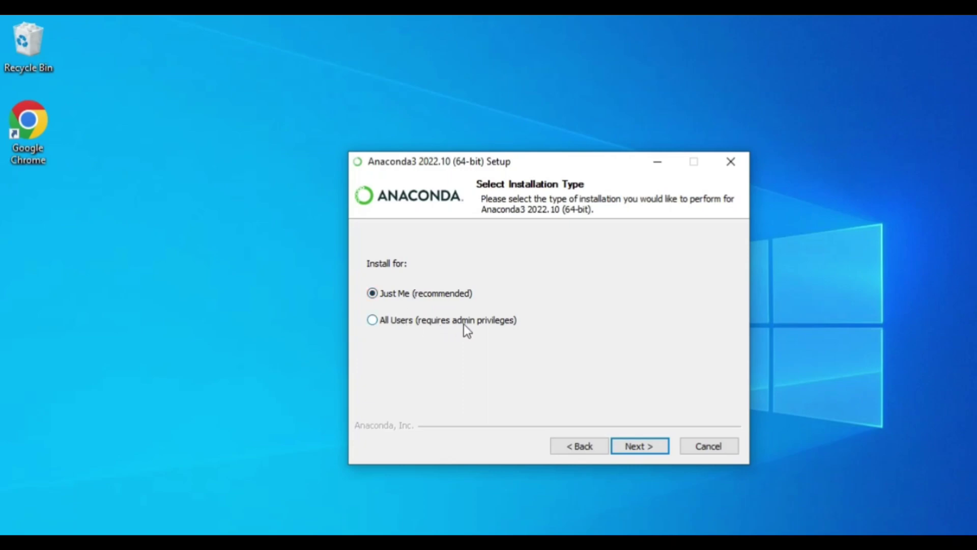
mouse_move(458, 328)
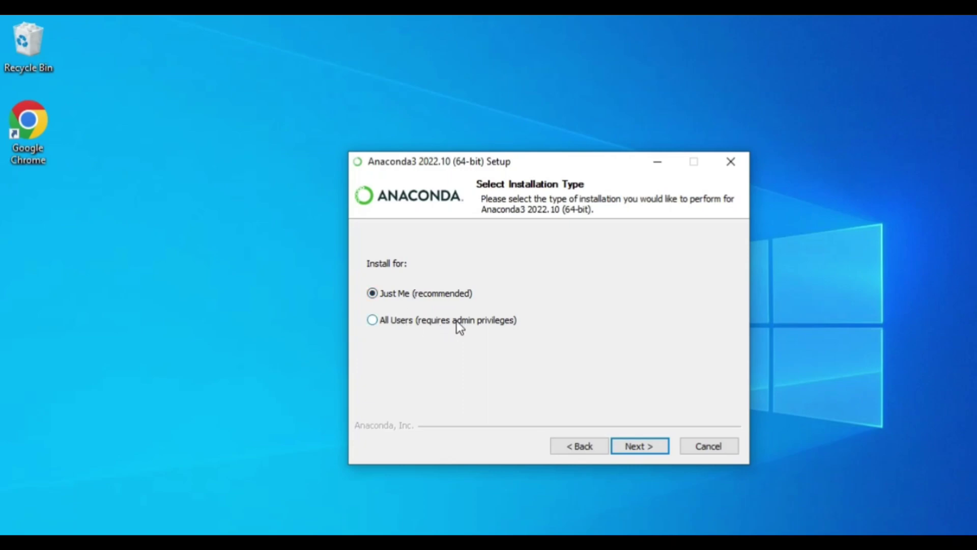
left_click(372, 320)
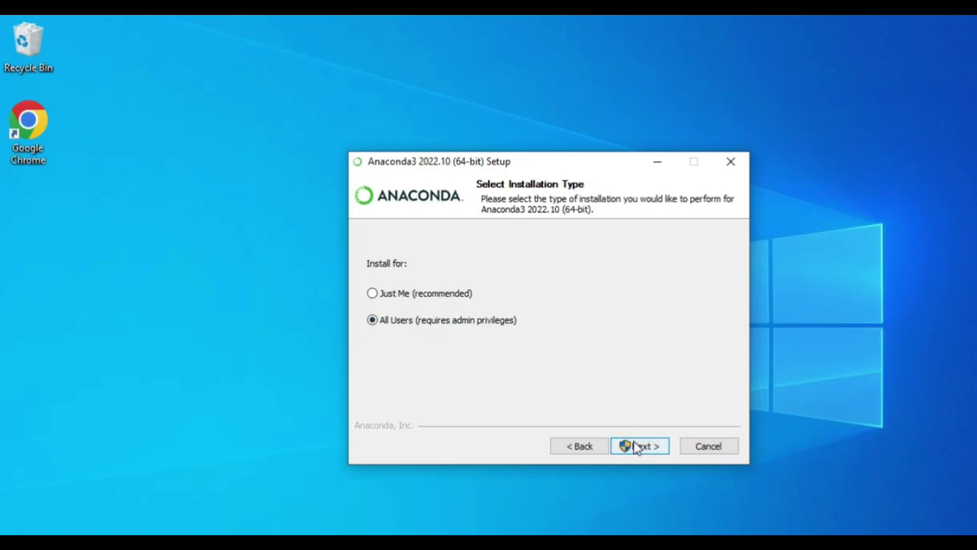
left_click(638, 445)
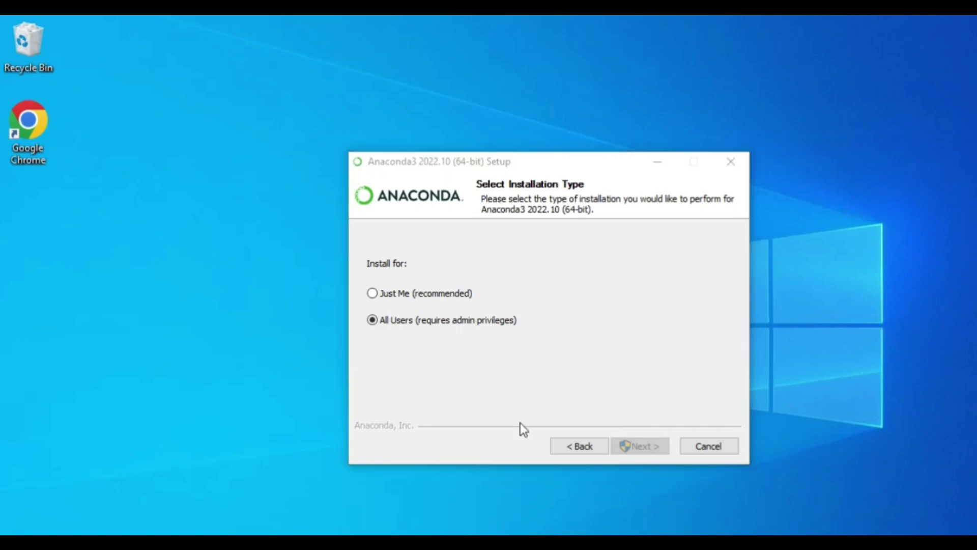
left_click(639, 445)
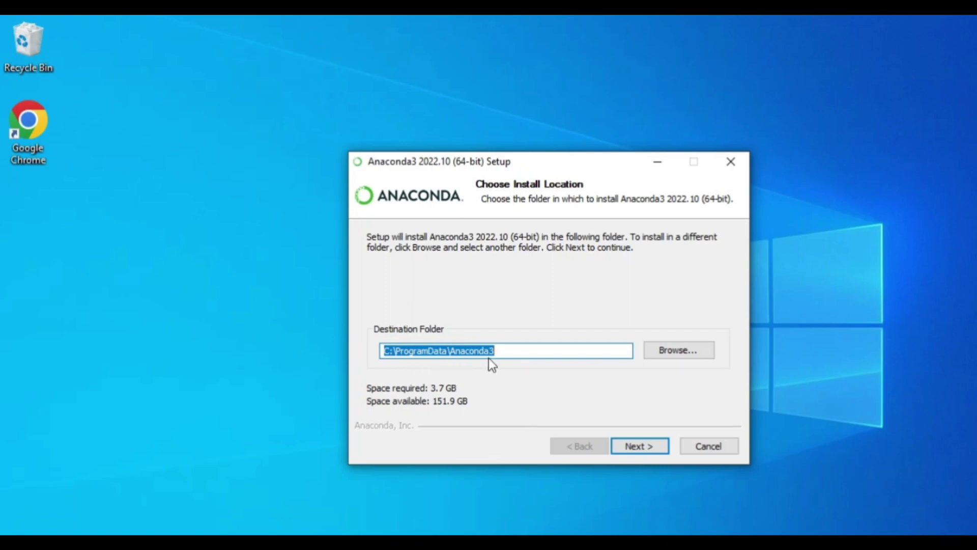
mouse_move(475, 366)
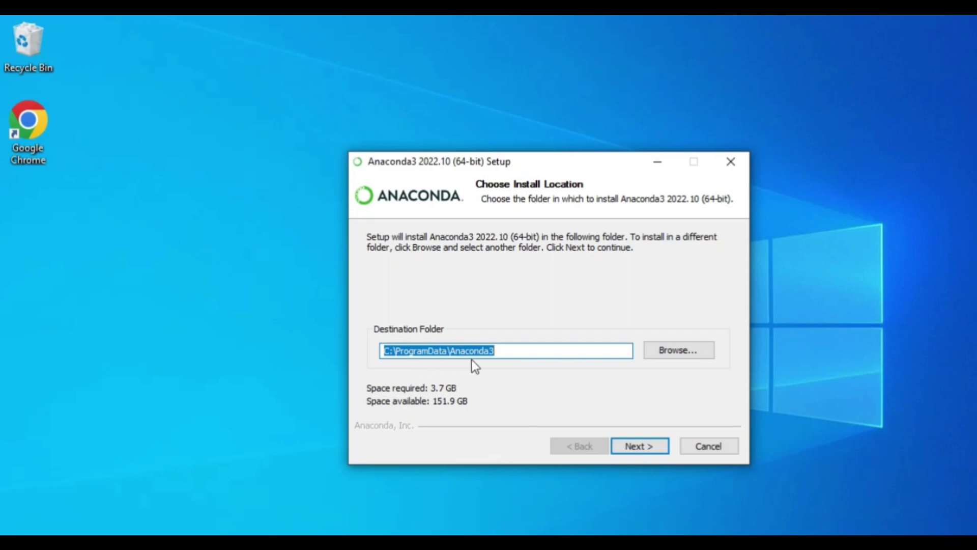
mouse_move(687, 354)
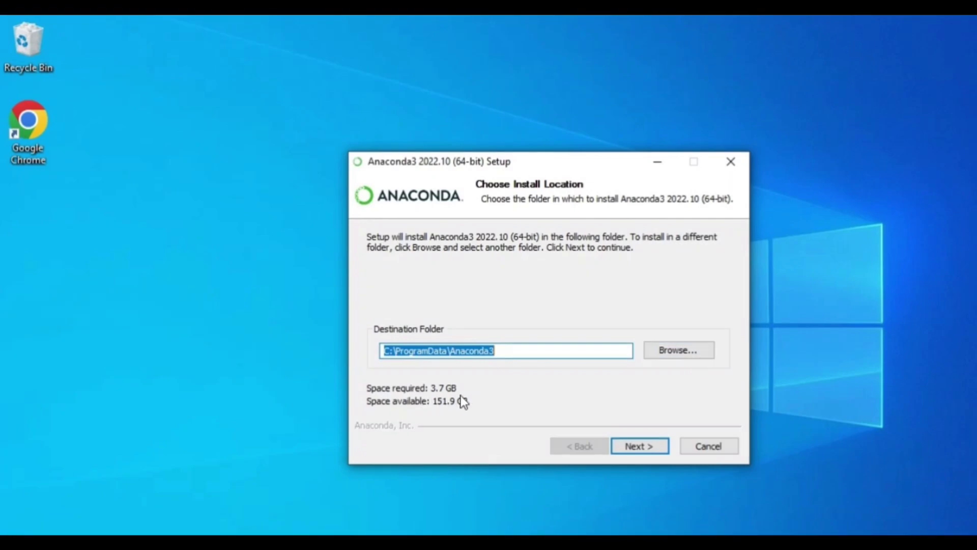
Step: Keep the default C:\ProgramData\Anaconda3 location and continue to Advanced Installation Options
left_click(638, 446)
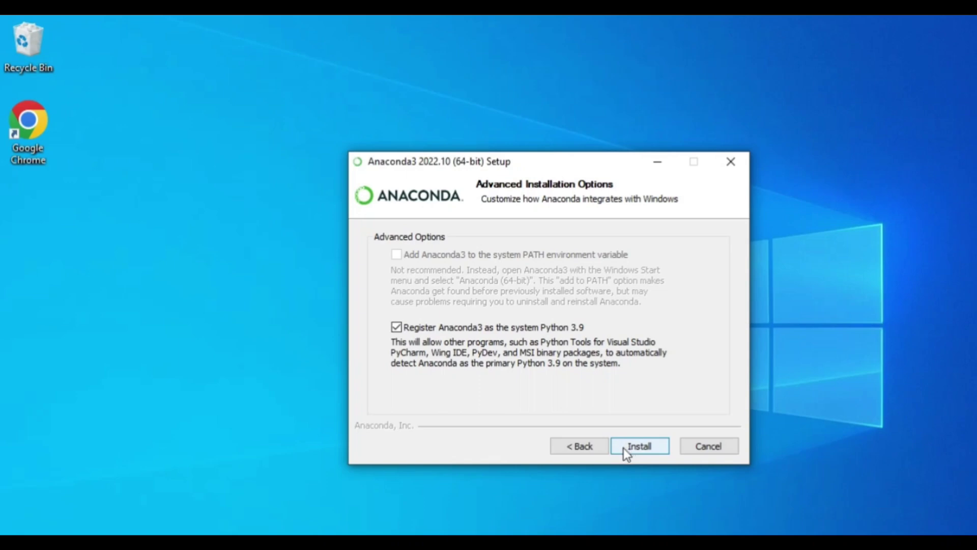
mouse_move(637, 460)
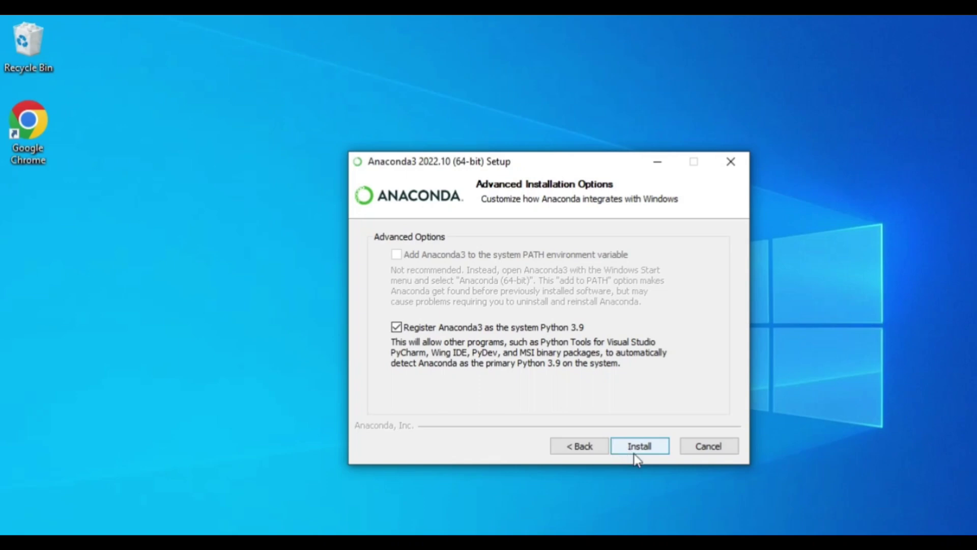
Step: Run the installation, uncheck both tutorial links and finish the setup wizard
left_click(639, 445)
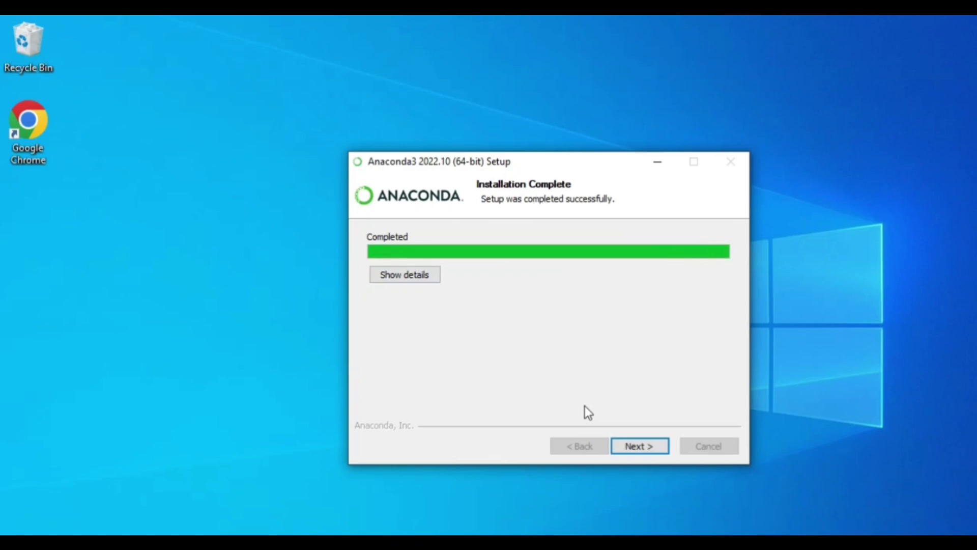
mouse_move(964, 352)
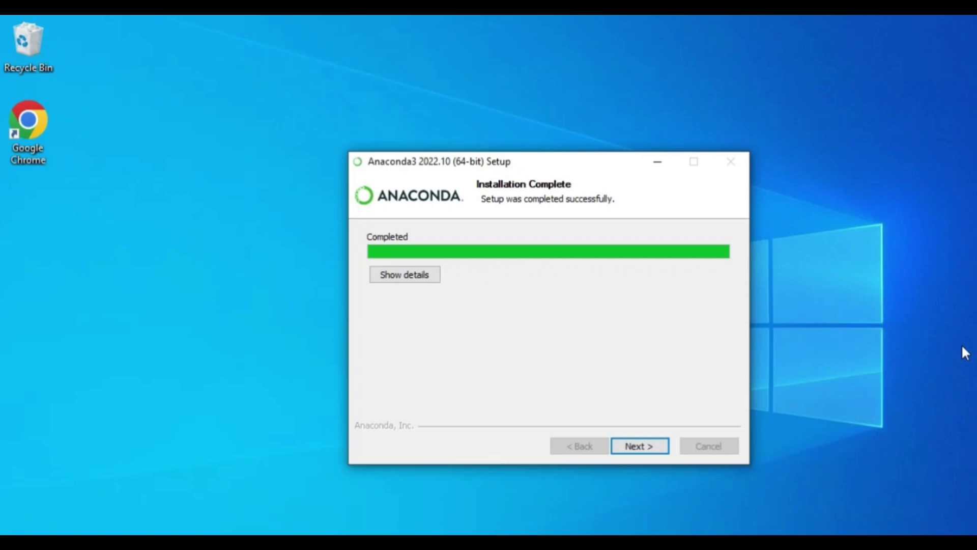
mouse_move(453, 255)
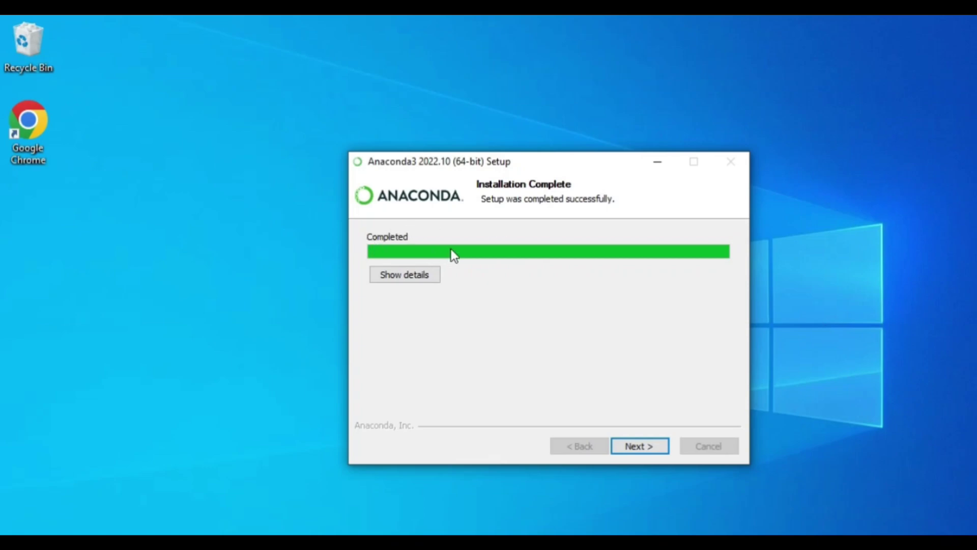
mouse_move(600, 220)
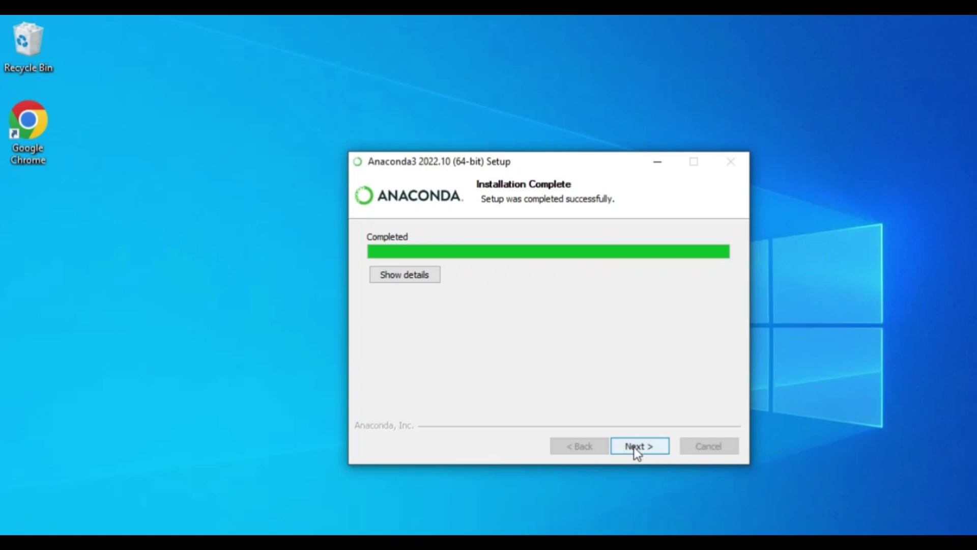
left_click(638, 446)
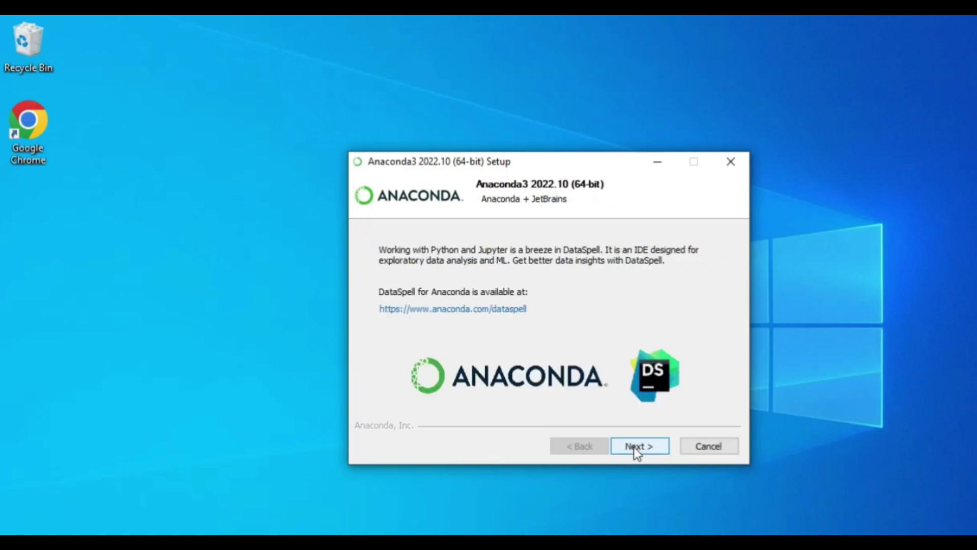
left_click(639, 445)
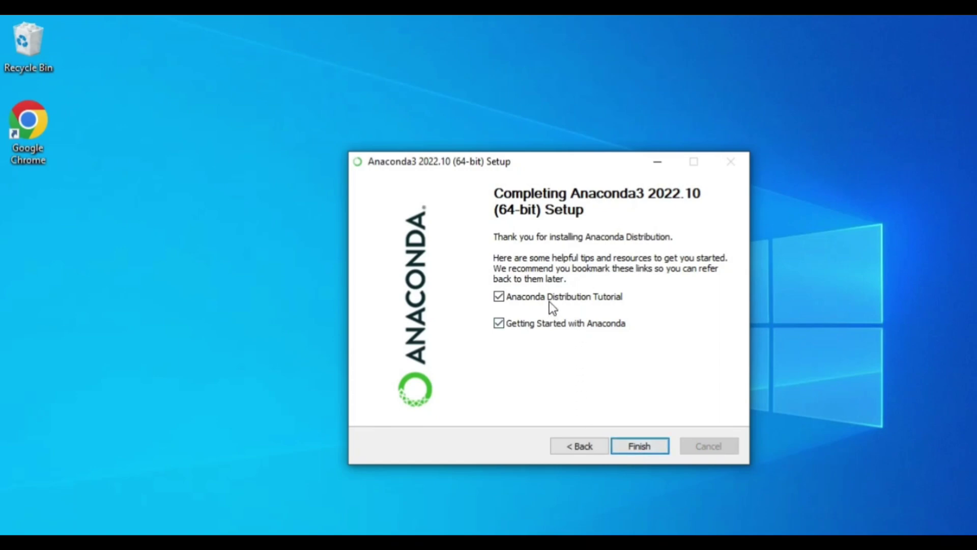
left_click(499, 322)
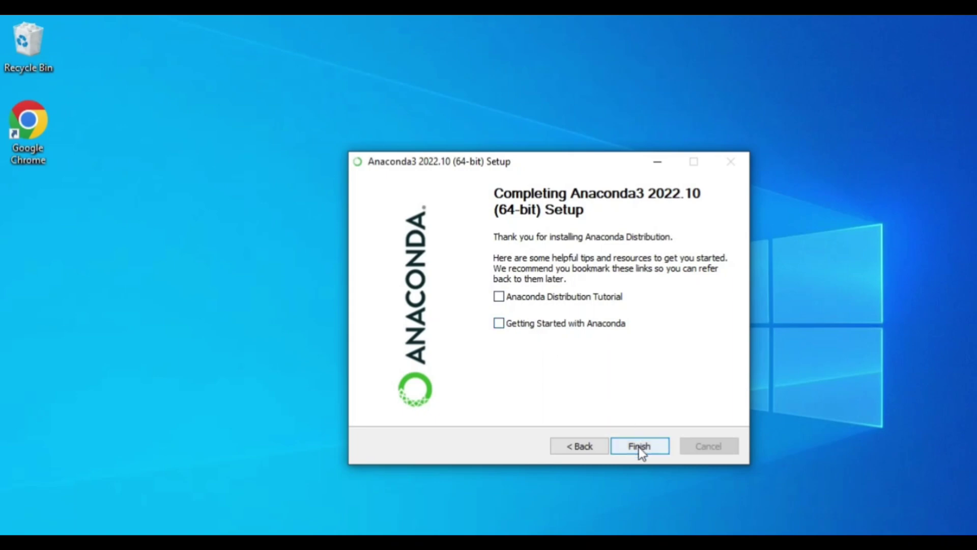
left_click(638, 445)
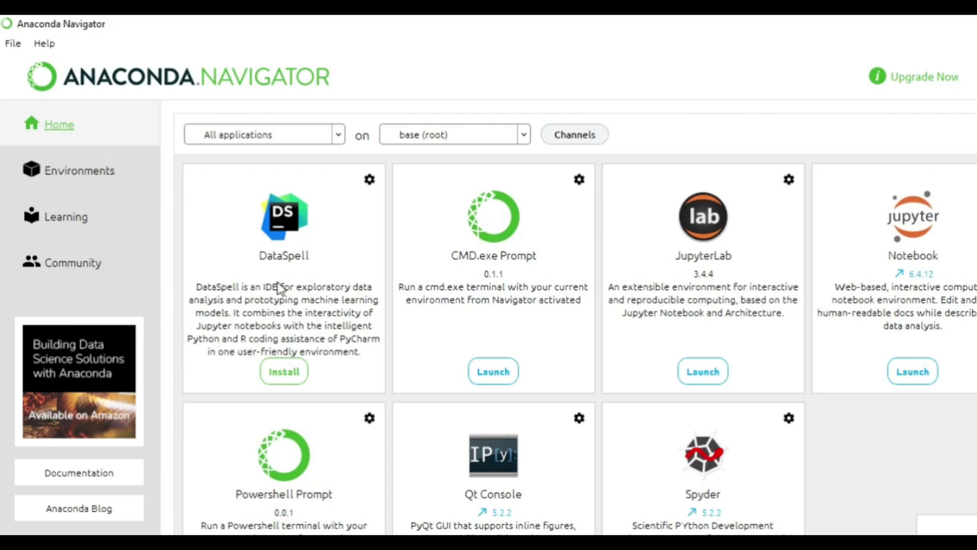
mouse_move(564, 399)
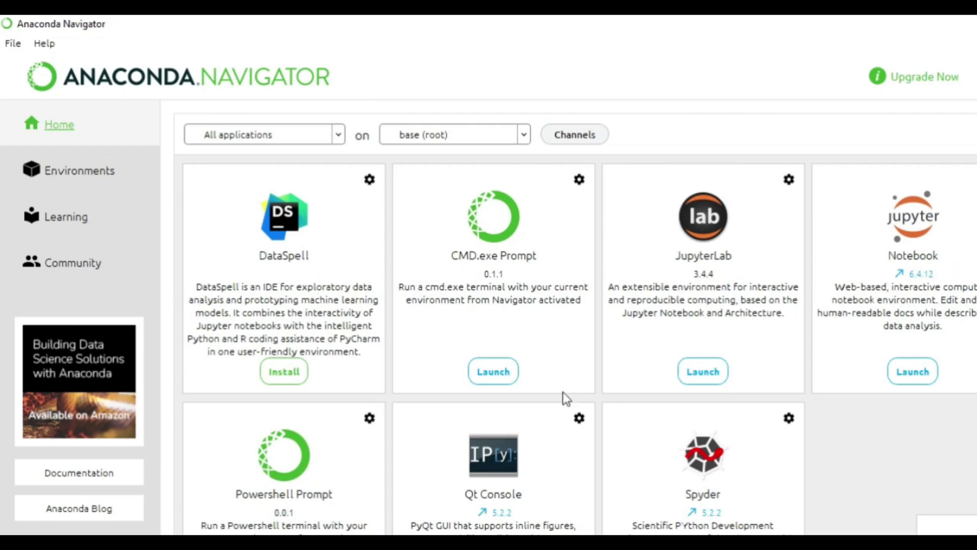
Step: Scroll through Navigator's Home application tiles and trigger a Jupyter Notebook launch
scroll("down", 3)
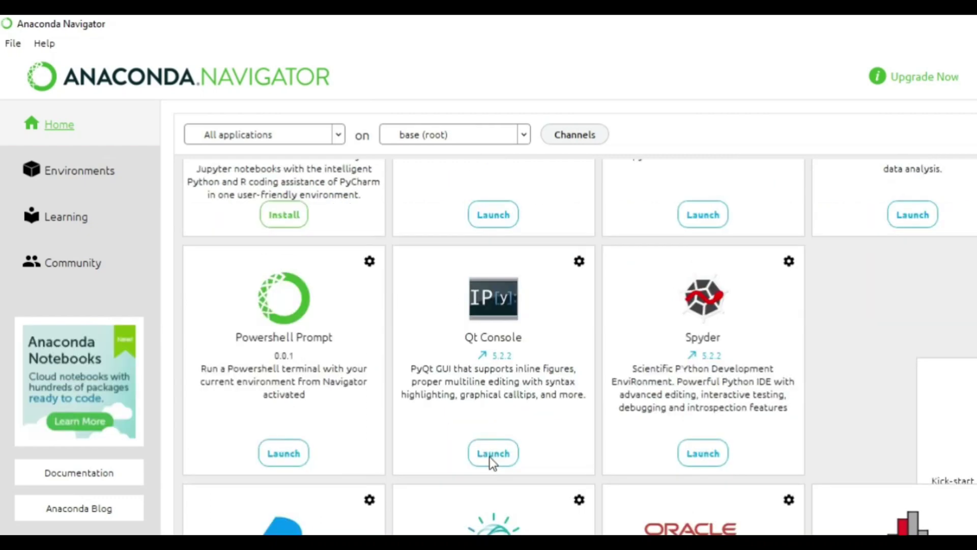
scroll("down", 3)
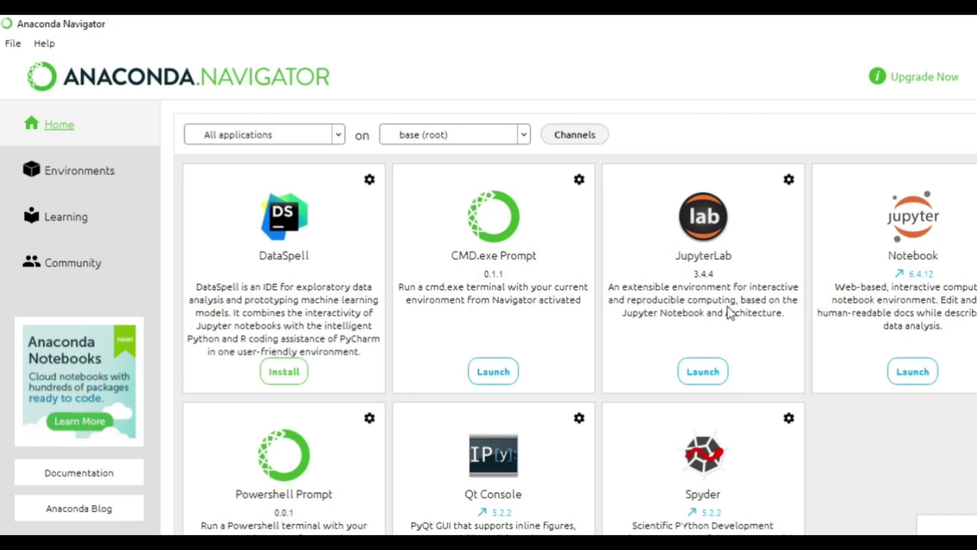
left_click(913, 371)
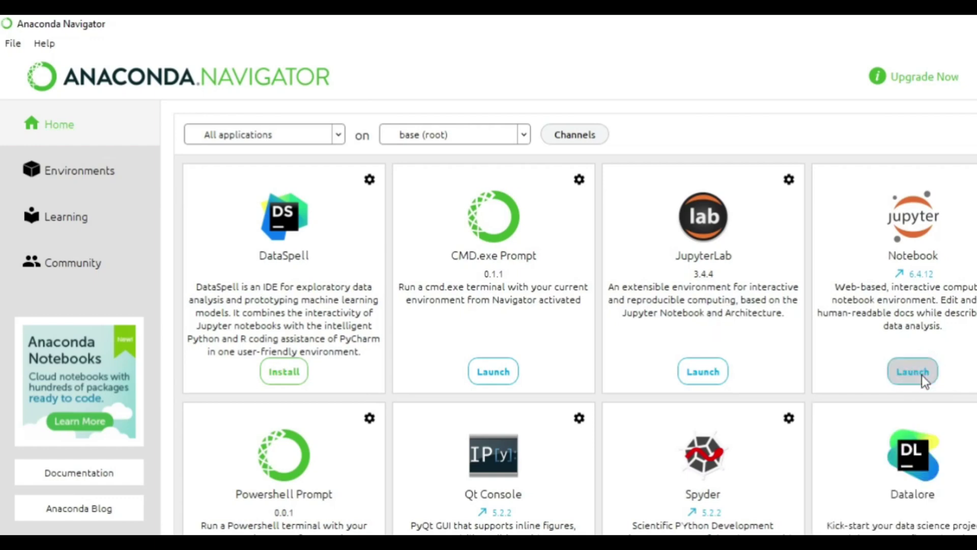
Step: Launch Jupyter Notebook from its tile and follow the link to the Jupyter home page
left_click(910, 371)
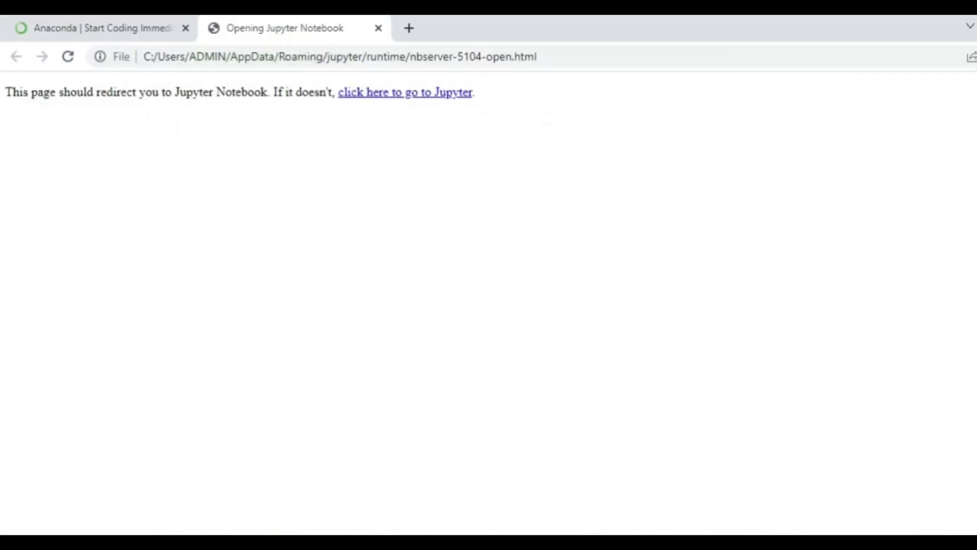
left_click(405, 92)
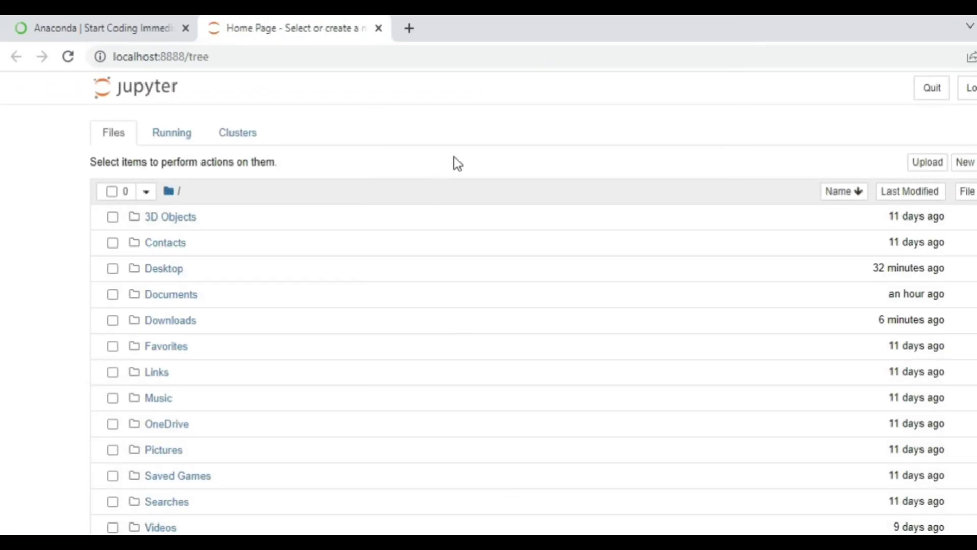
Step: Go to the local notebook server's Desktop folder and bring up the New menu
left_click(134, 56)
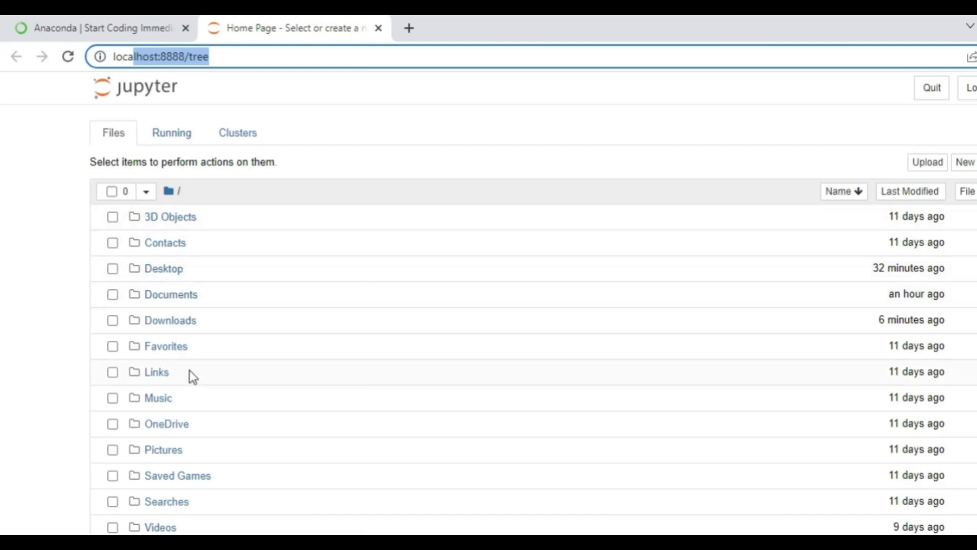
mouse_move(195, 367)
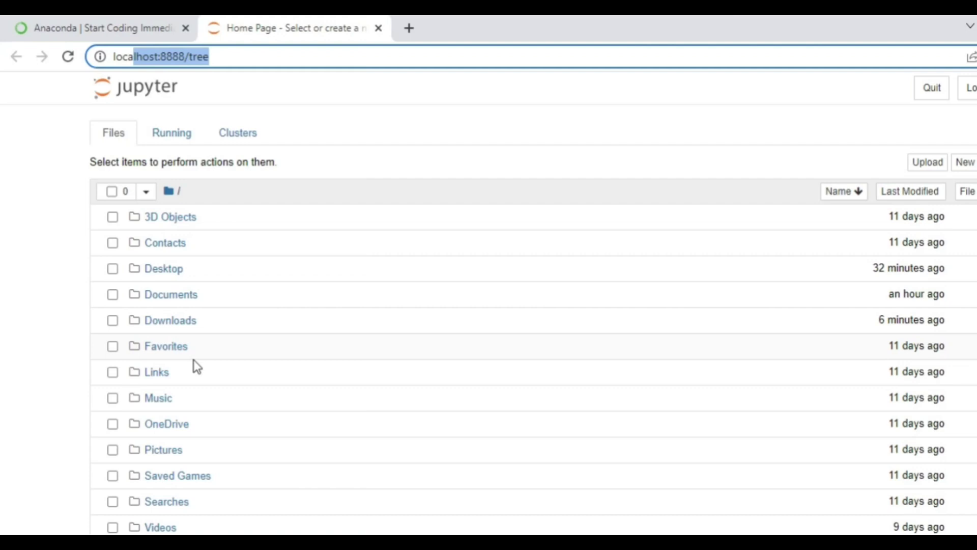
mouse_move(188, 276)
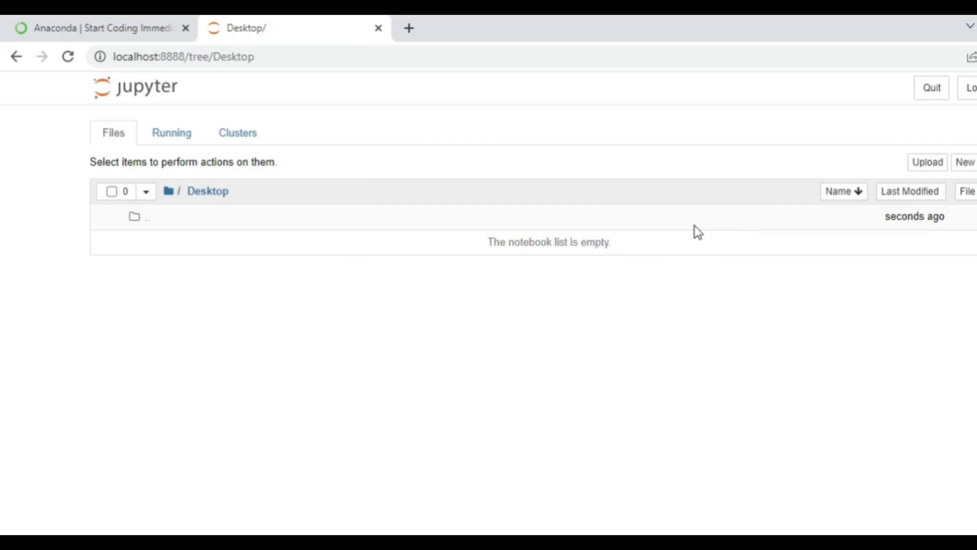
mouse_move(184, 252)
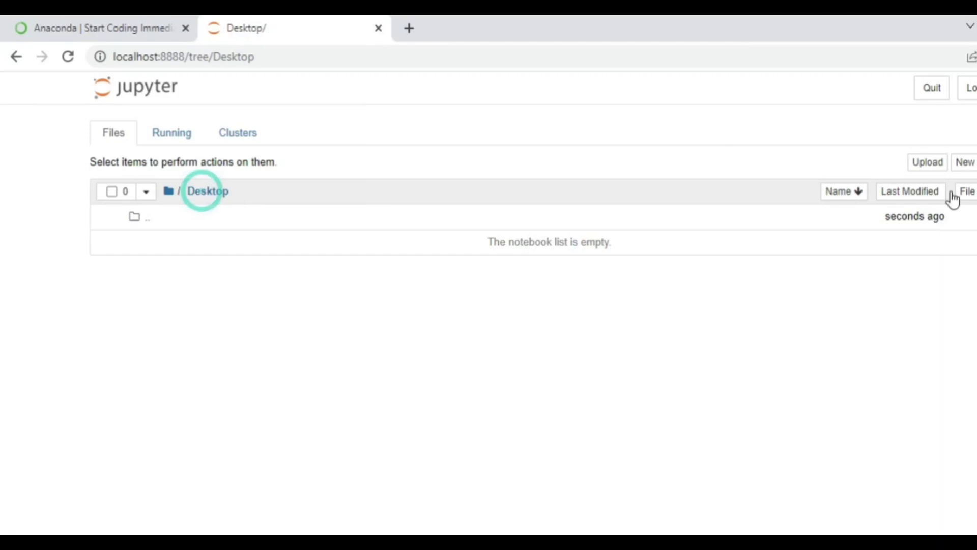
left_click(965, 162)
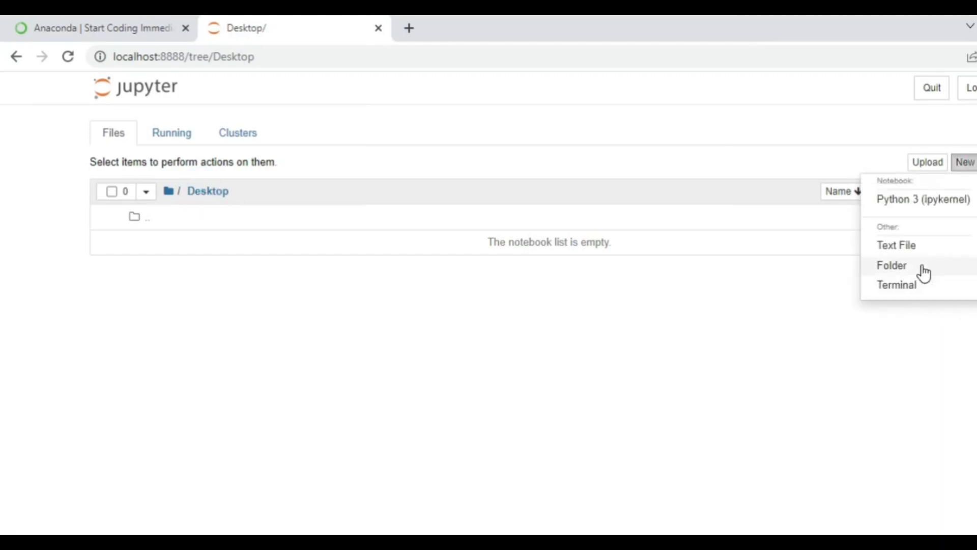
Step: Create a new folder on the Desktop, rename it cscorner and enter it
left_click(891, 265)
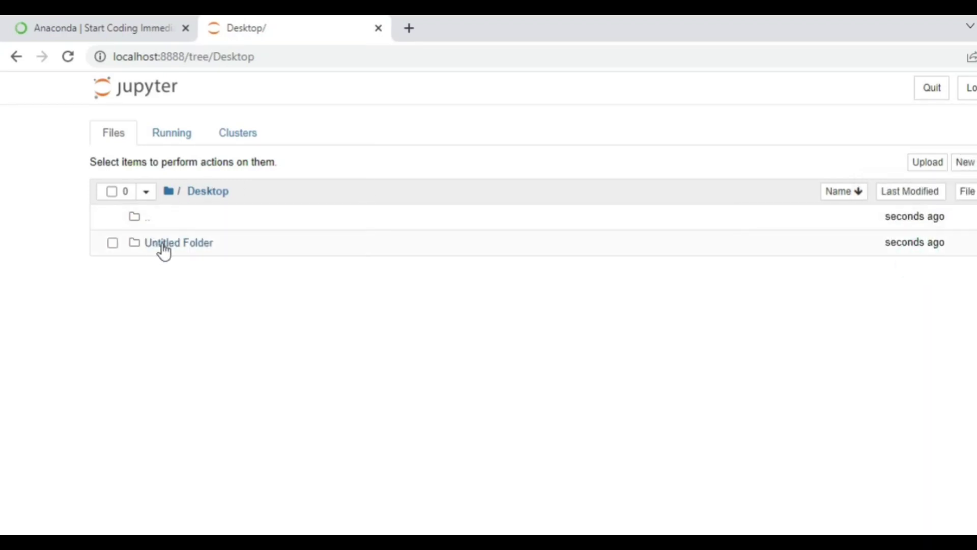
left_click(113, 242)
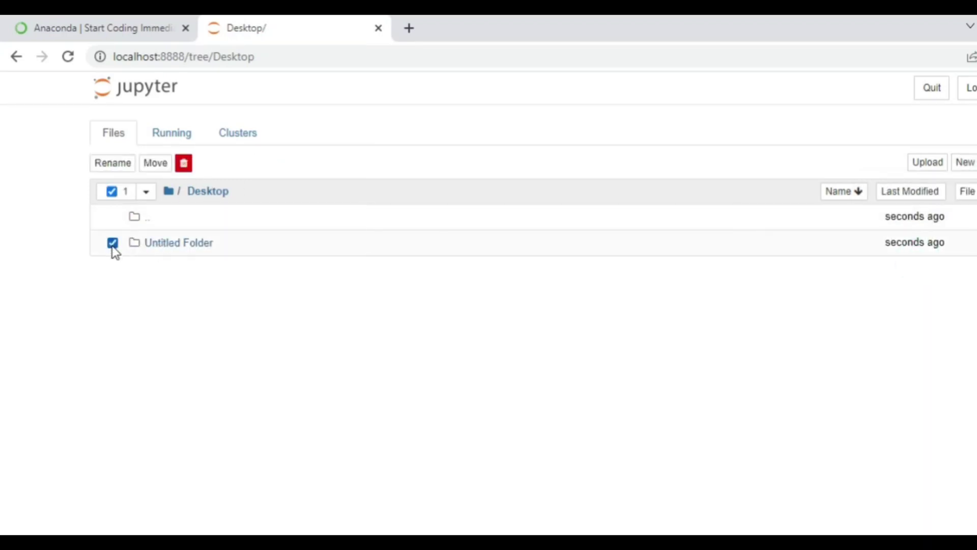
left_click(113, 163)
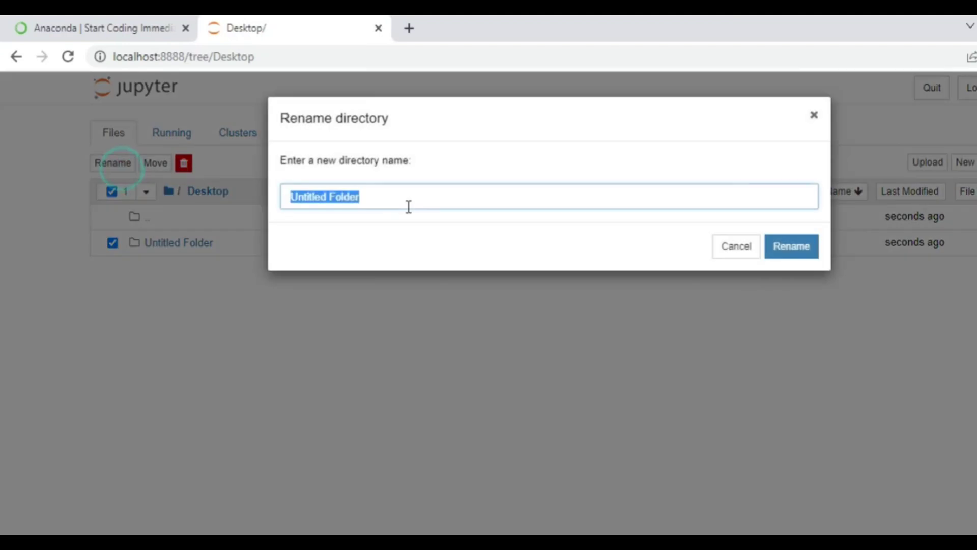
type("cscorner")
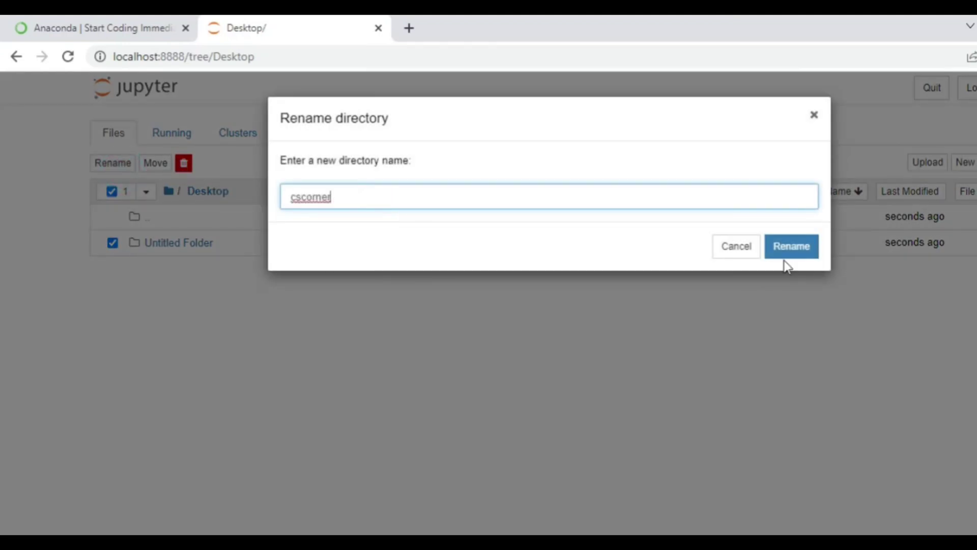
left_click(790, 246)
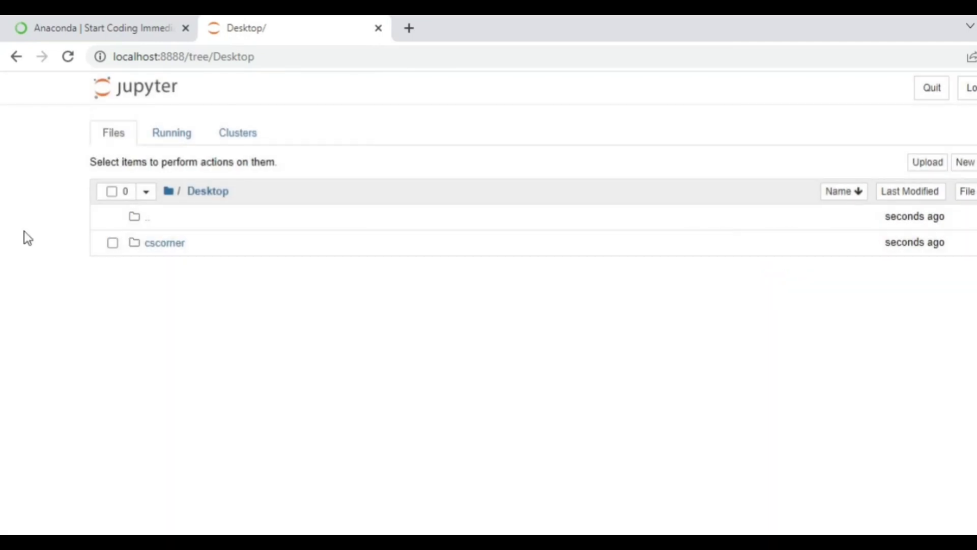
left_click(164, 242)
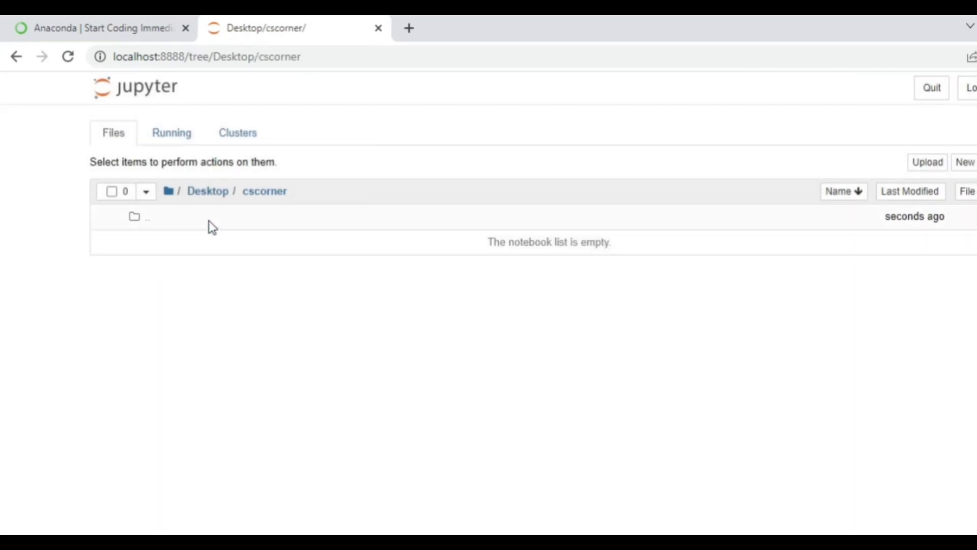
mouse_move(277, 198)
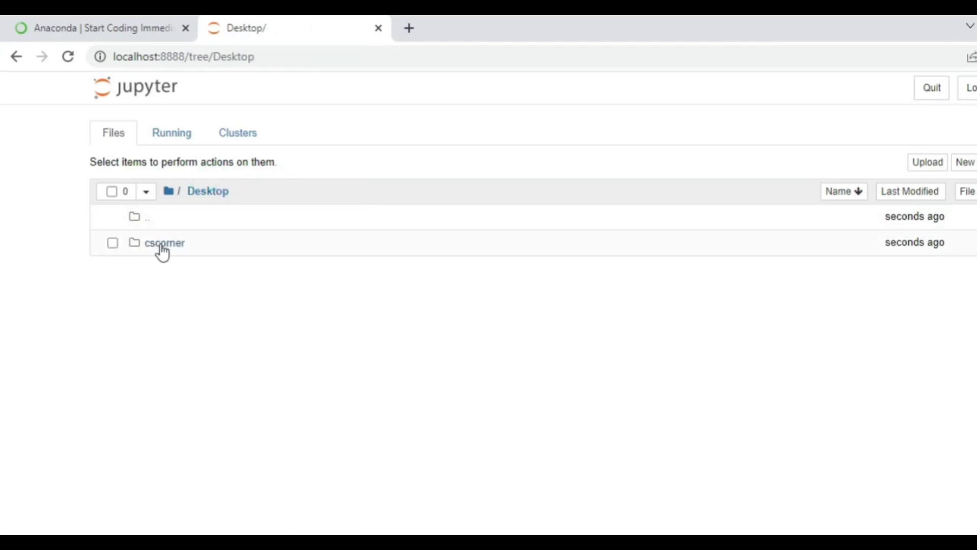
left_click(164, 243)
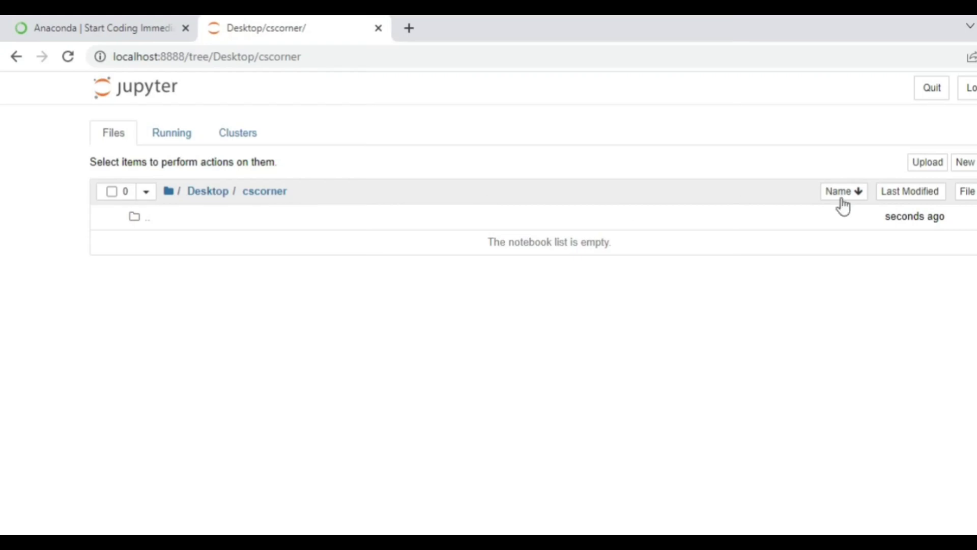
Step: Create a Python 3 (ipykernel) notebook and run print("Welcome!") in its first cell
left_click(965, 161)
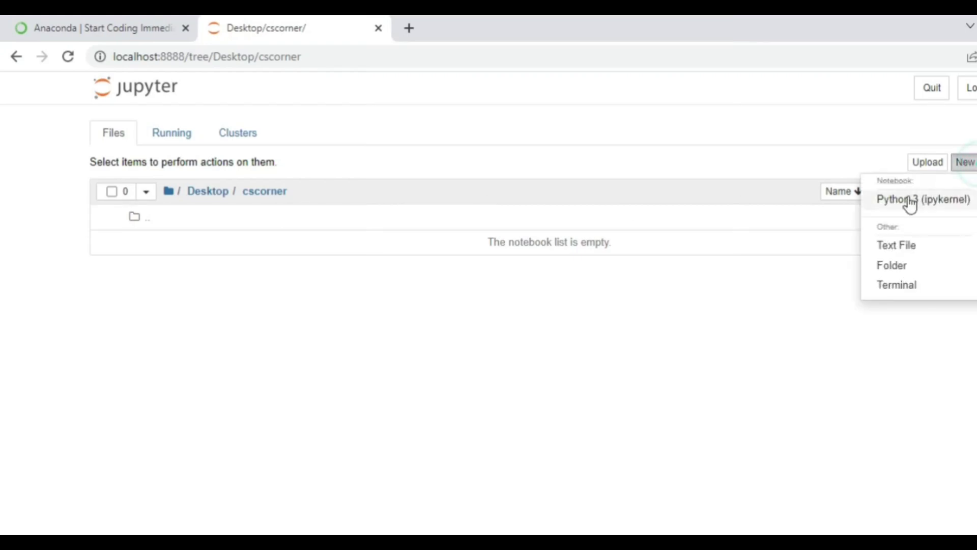
left_click(922, 199)
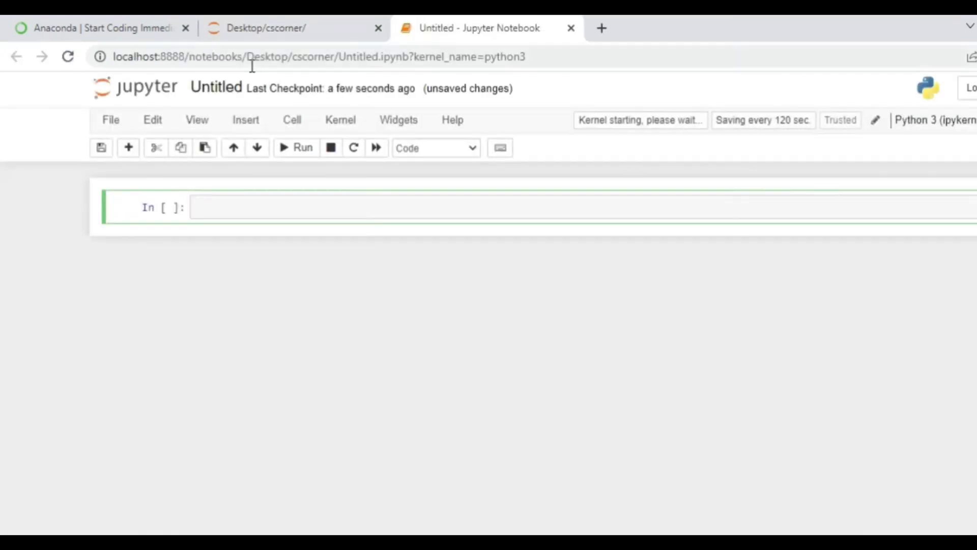
left_click(312, 56)
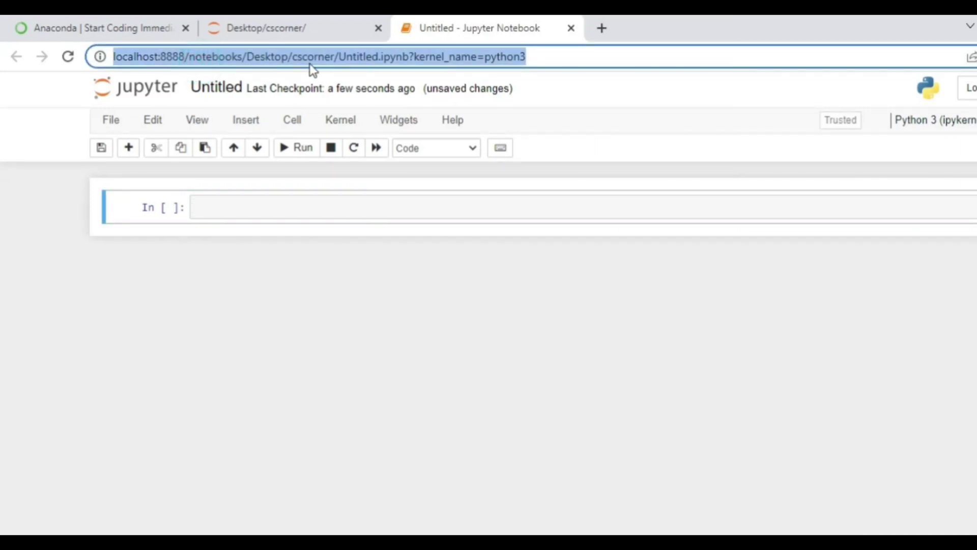
type("pr")
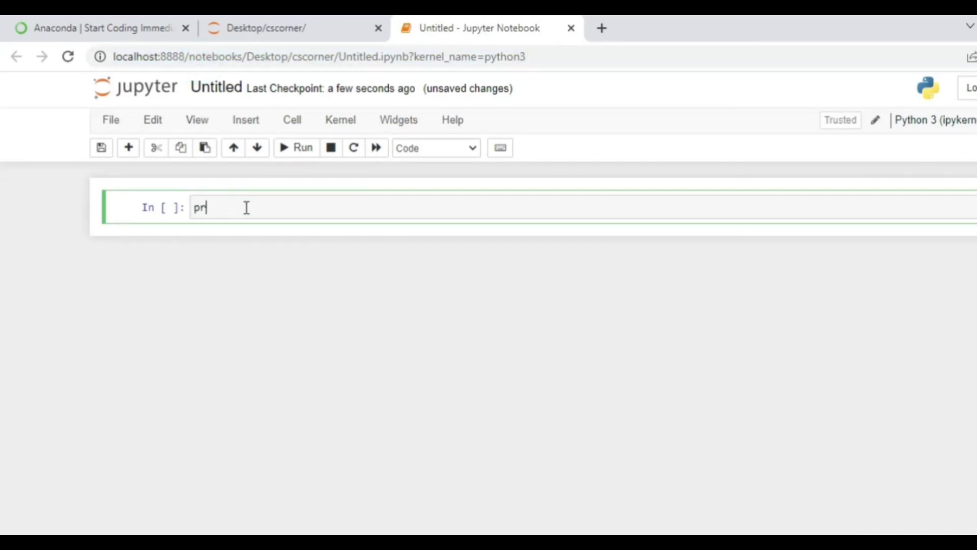
type("int()")
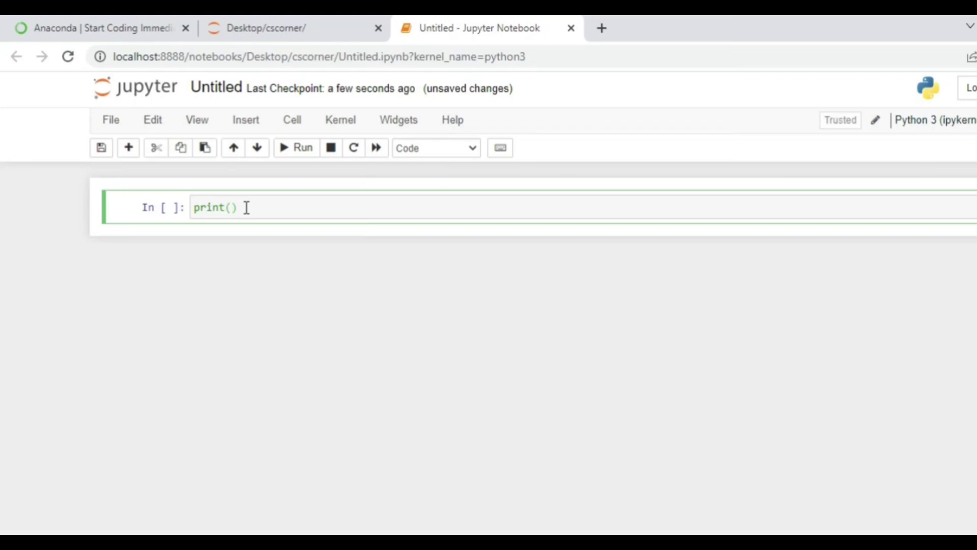
type("\"w")
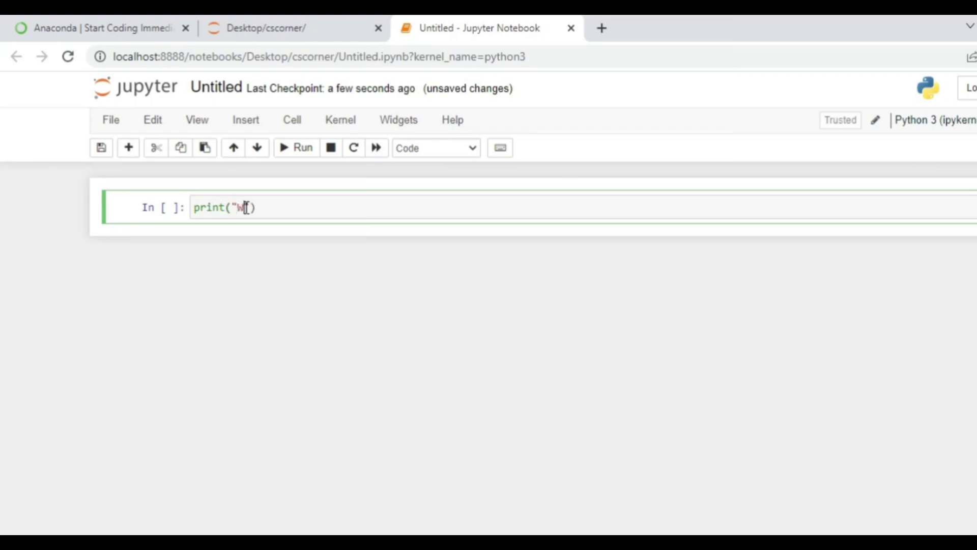
type("elcome!")
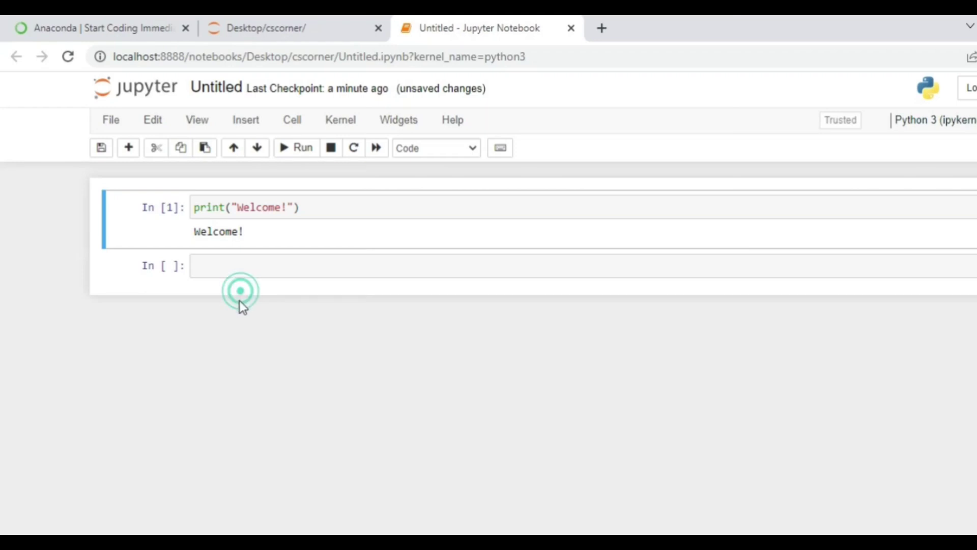
Step: Add a cell s=input("enter anything") with print(s), run it and answer the prompt with sunita
left_click(243, 266)
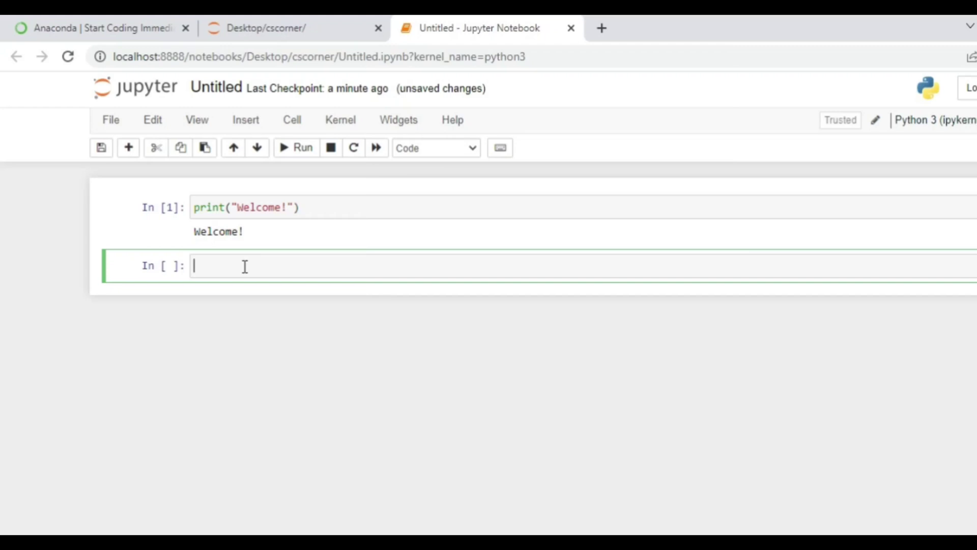
type("s=")
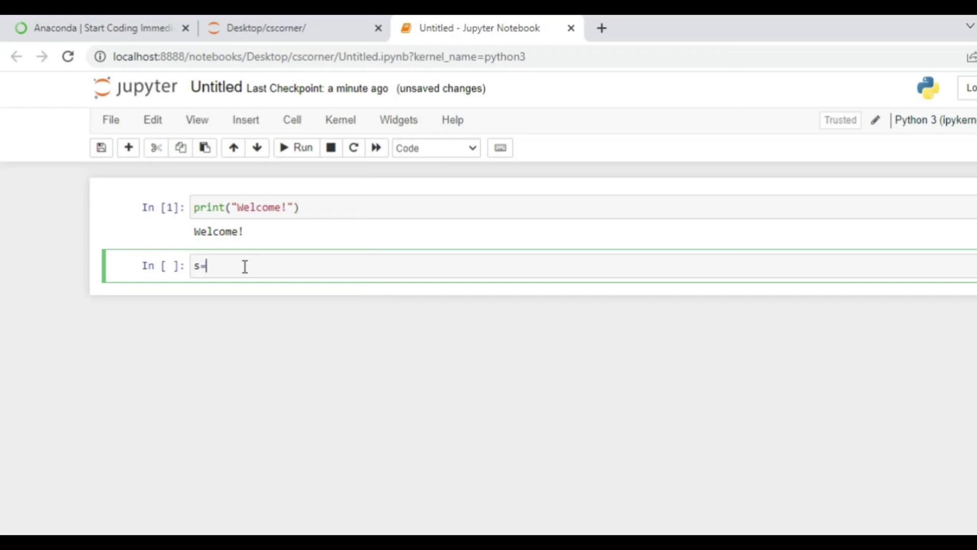
type("input")
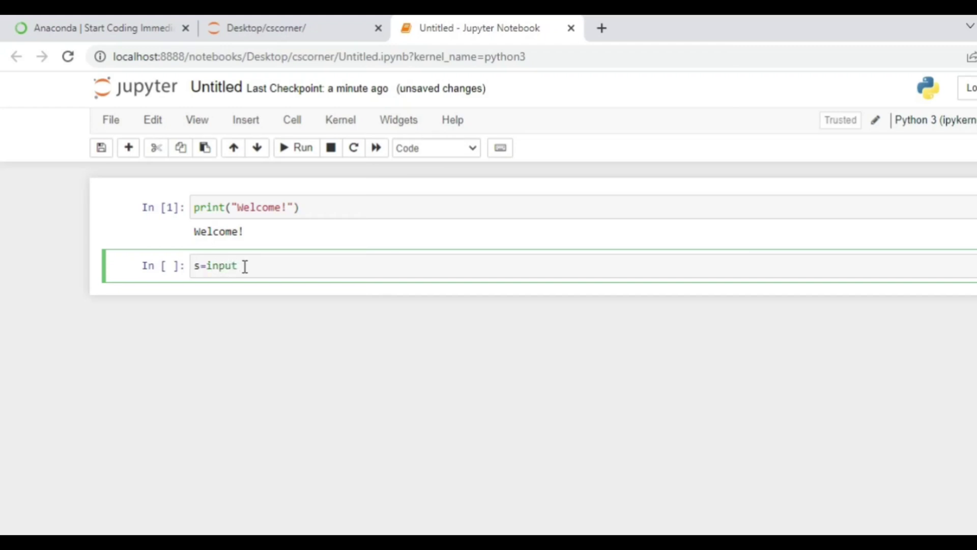
type("(\"enter anything\")")
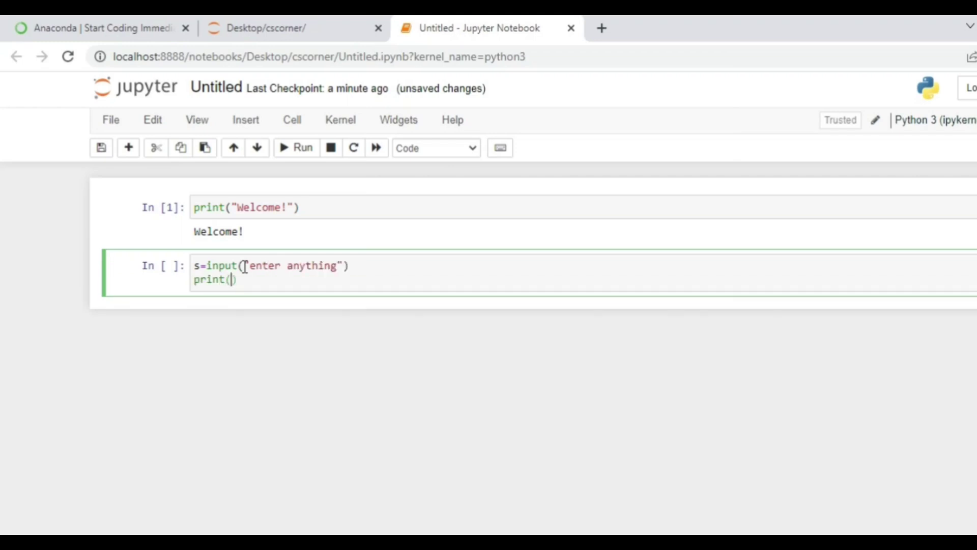
type("su")
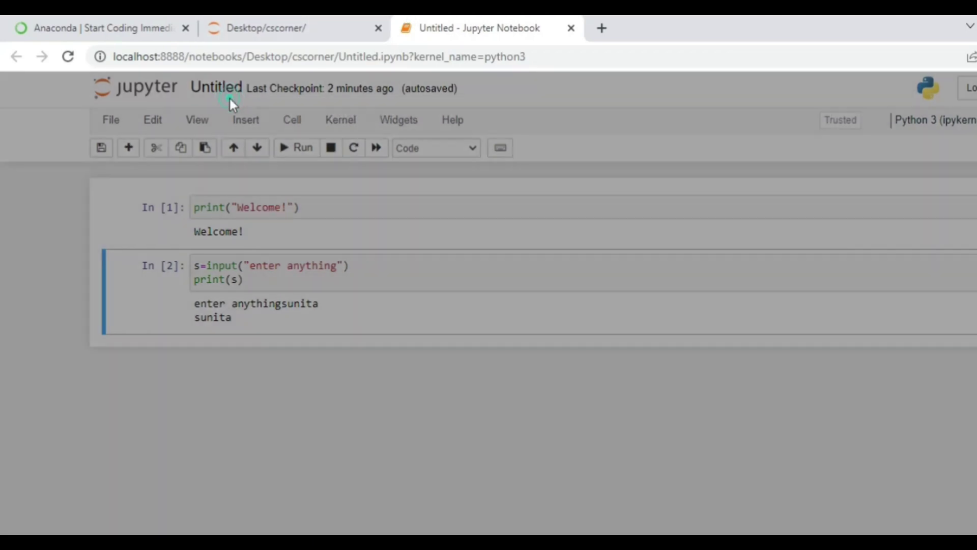
Step: Rename the notebook to Sample Code and confirm Sample Code.ipynb appears in the cscorner listing
left_click(217, 87)
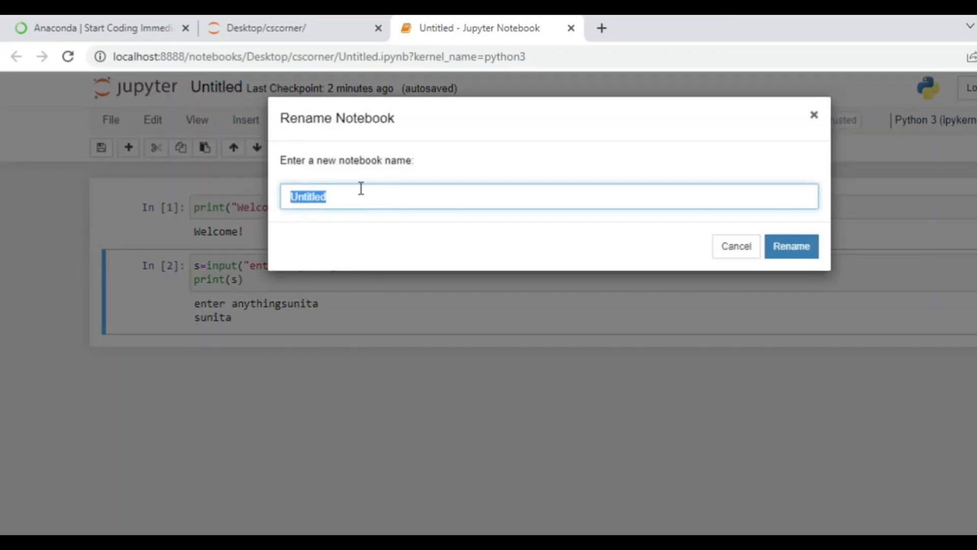
left_click(791, 245)
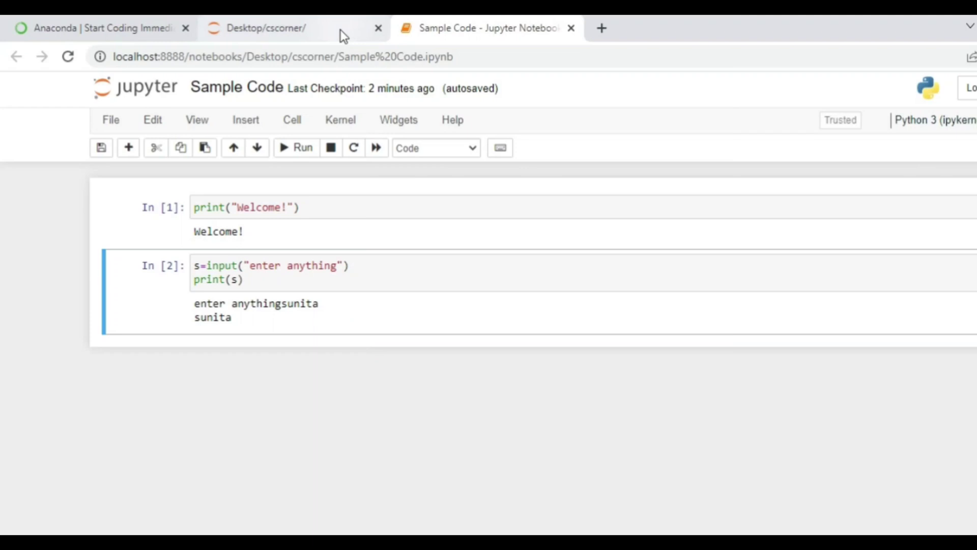
left_click(268, 28)
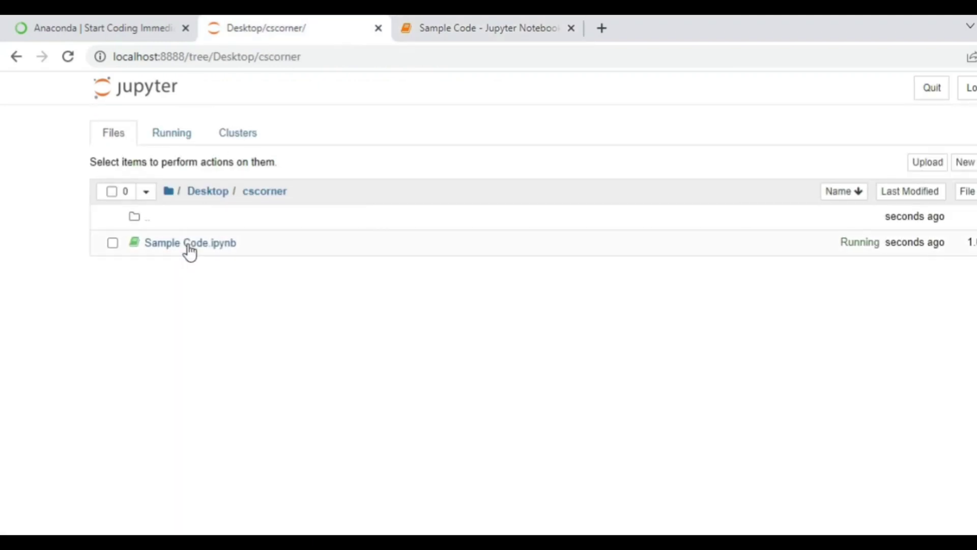
mouse_move(211, 255)
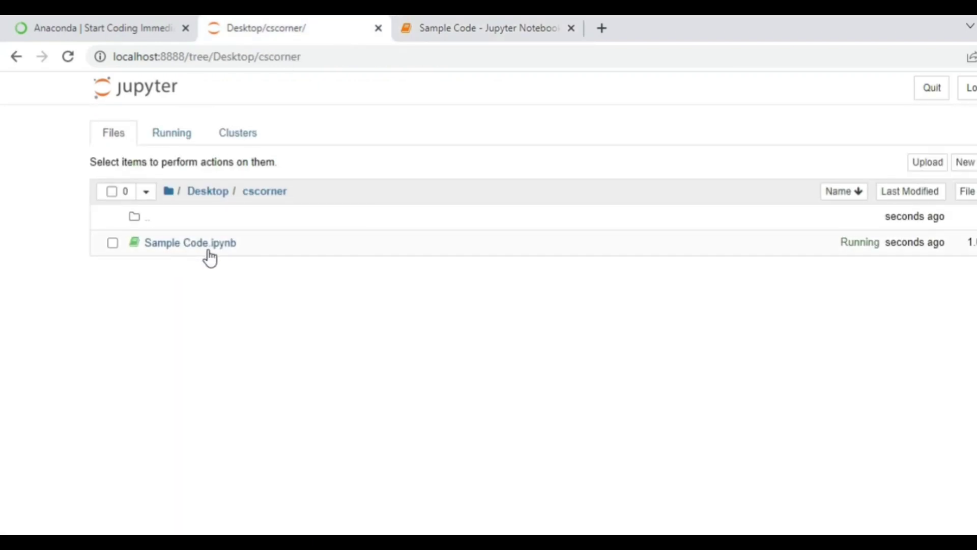
mouse_move(158, 258)
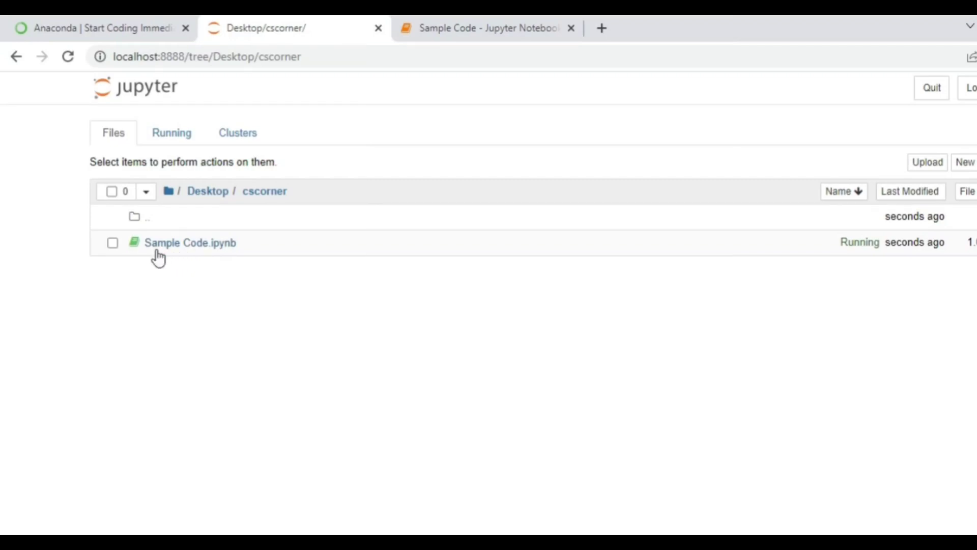
mouse_move(137, 269)
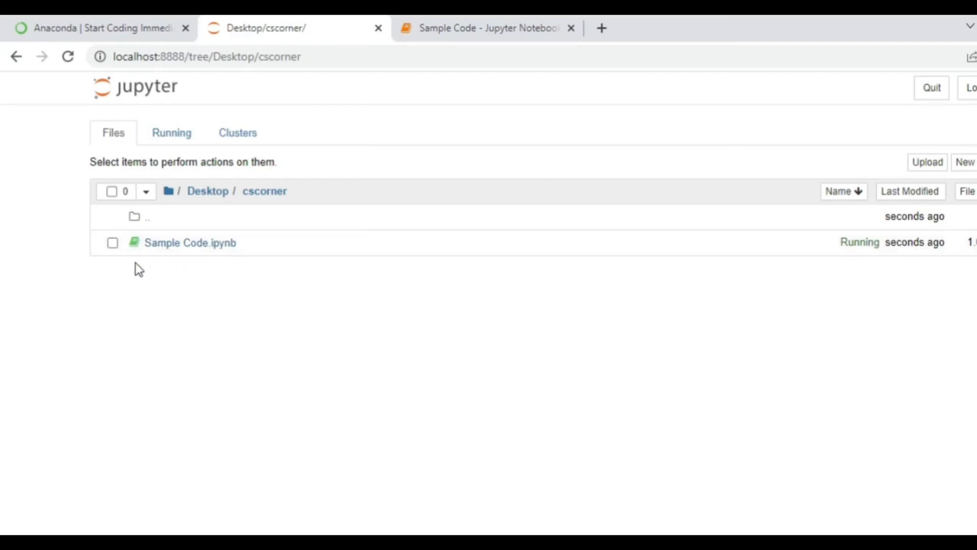
mouse_move(278, 206)
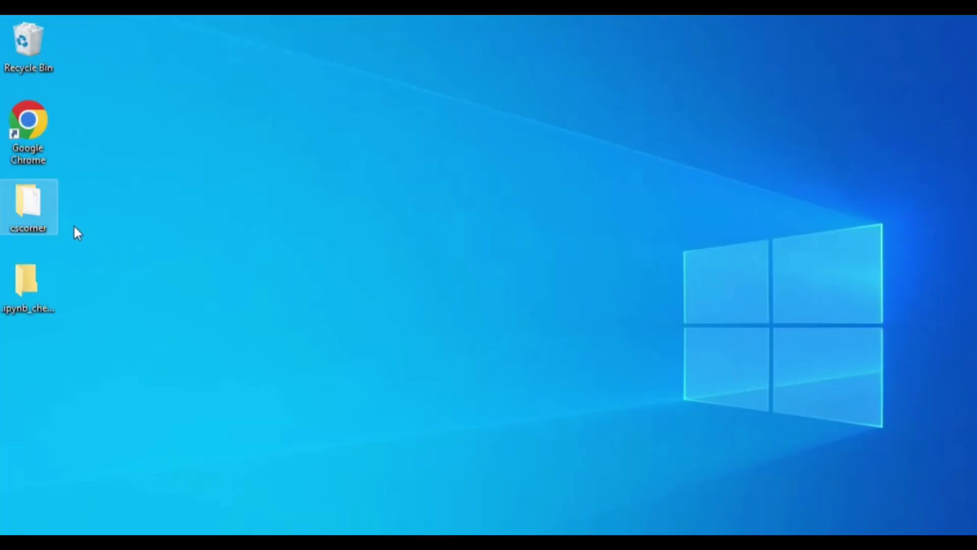
Step: View Sample Code.ipynb inside the desktop cscorner folder in File Explorer, then close it
double_click(28, 206)
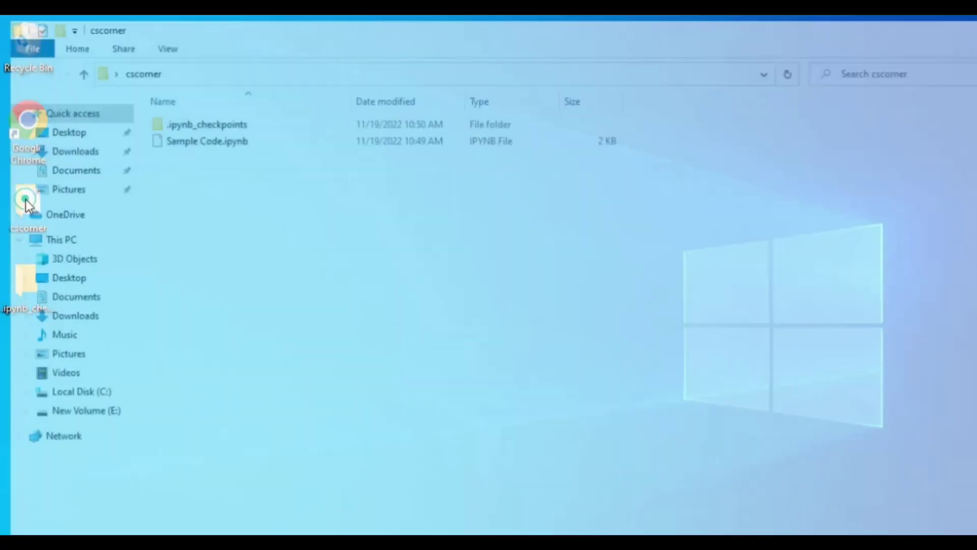
left_click(200, 137)
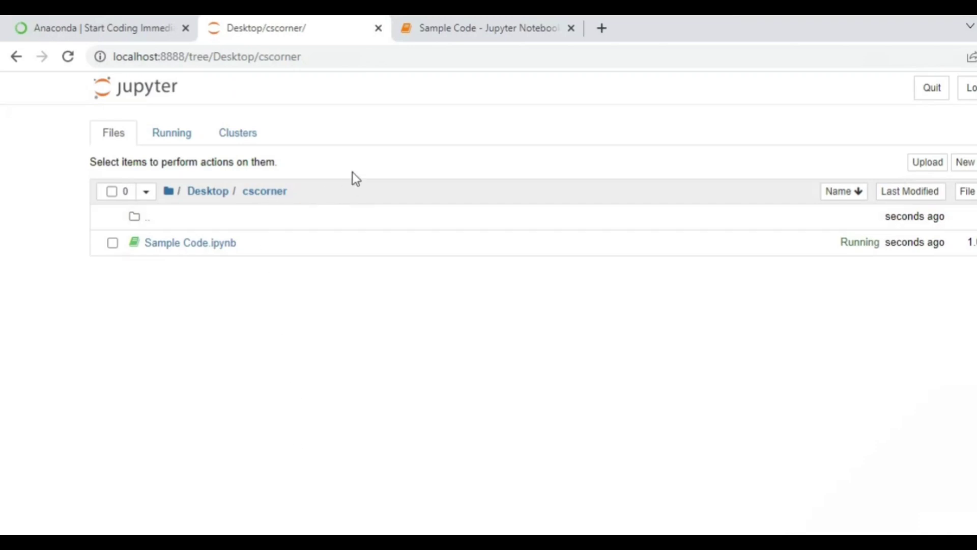
Step: Show the Sample Code notebook again with both executed cells and their Welcome! and sunita outputs
left_click(486, 27)
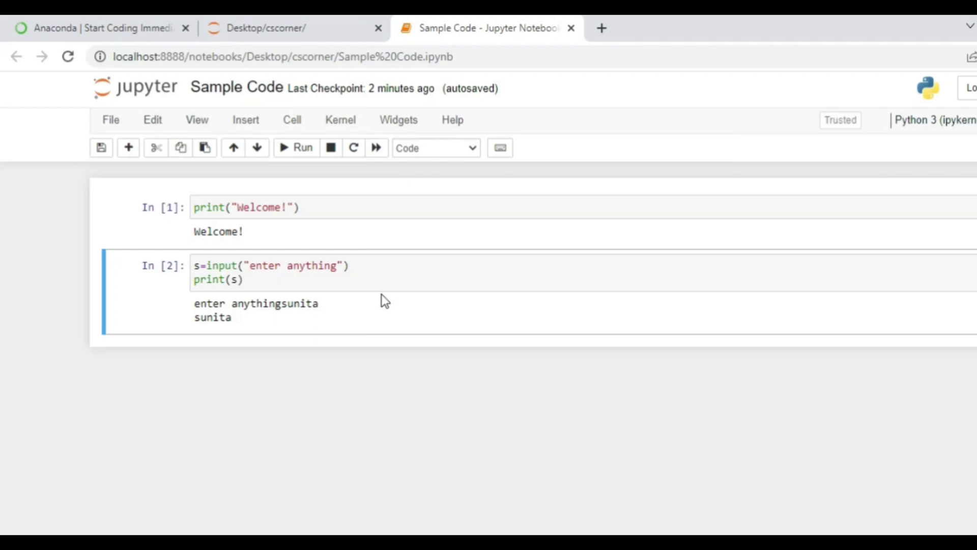
mouse_move(374, 340)
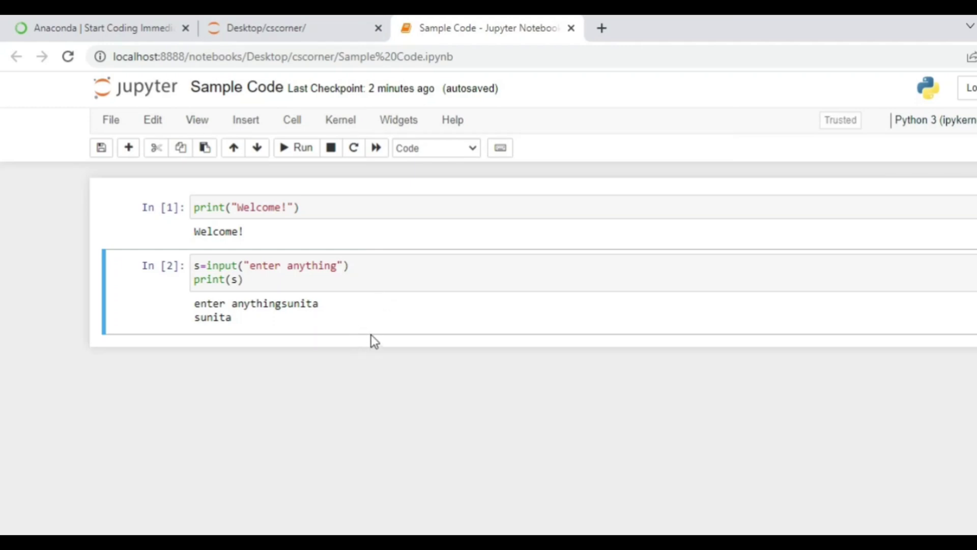
mouse_move(362, 359)
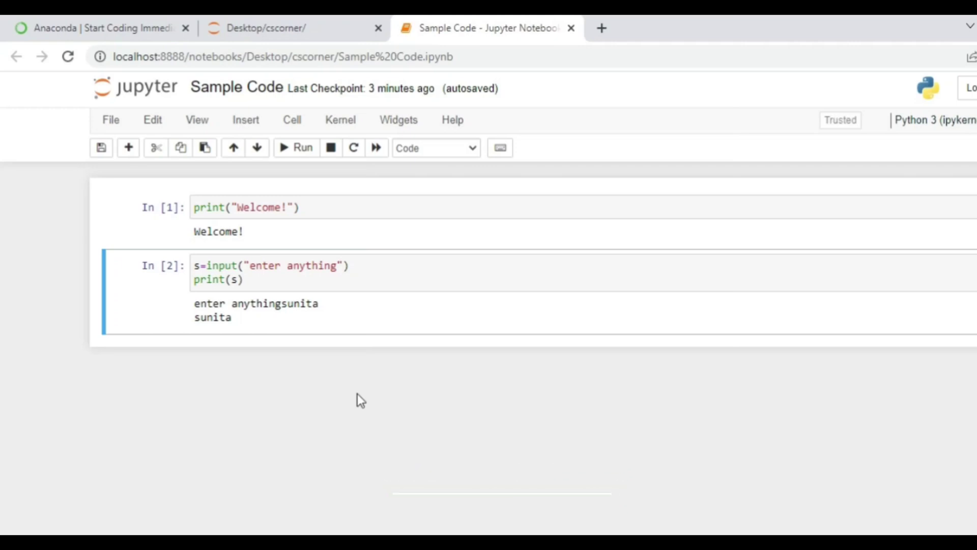
left_click(510, 491)
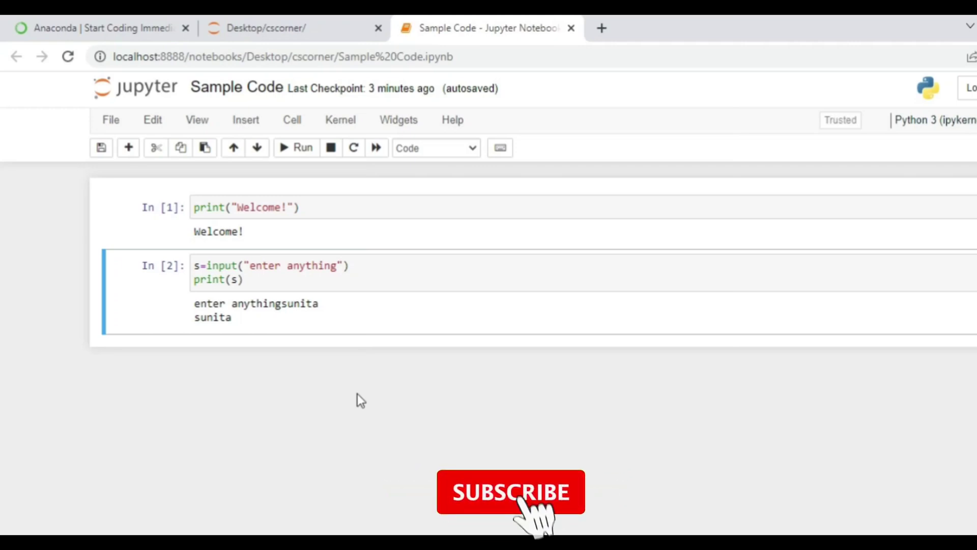
left_click(510, 491)
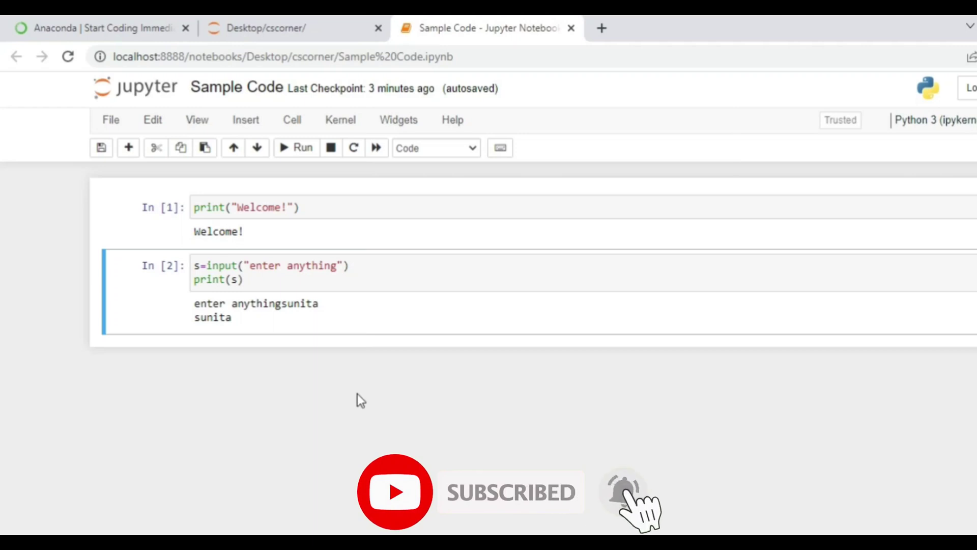